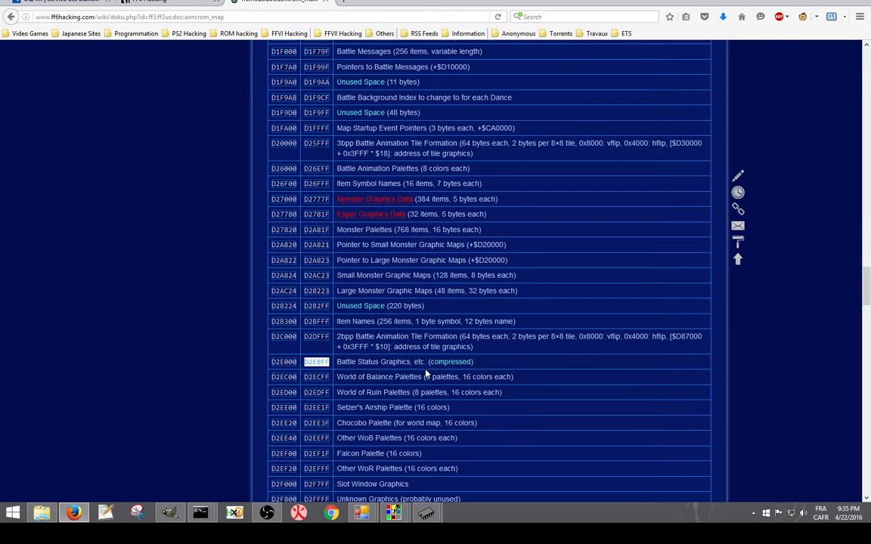
mouse_move(451, 361)
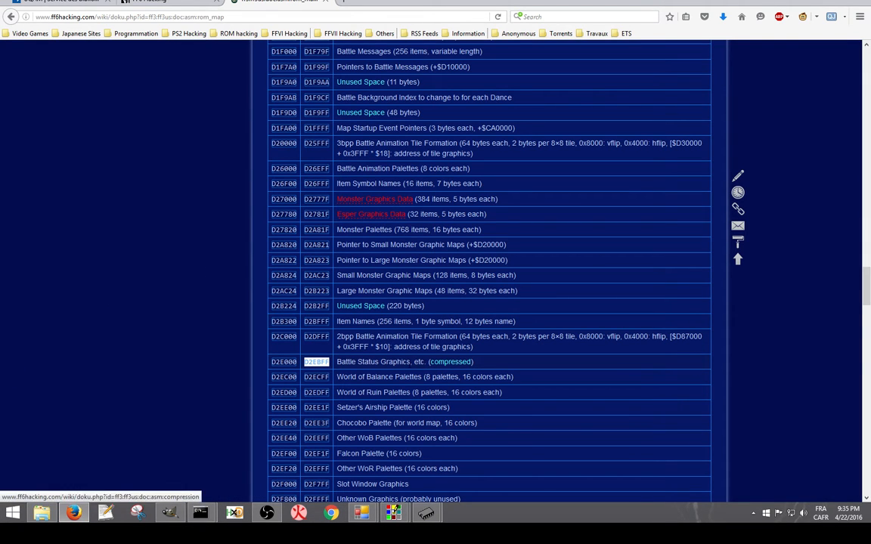
Step: Note the Battle Status Graphics address and load the hacked ROM file
double_click(371, 361)
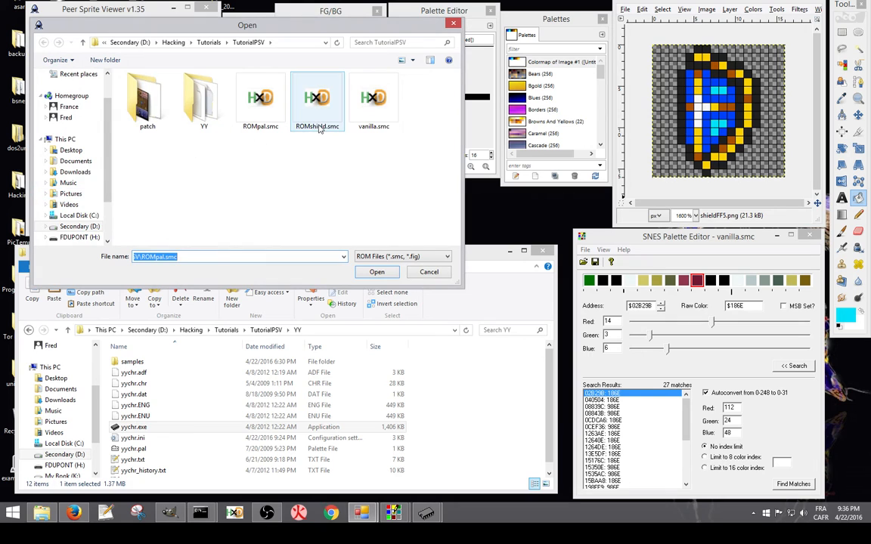
click(376, 272)
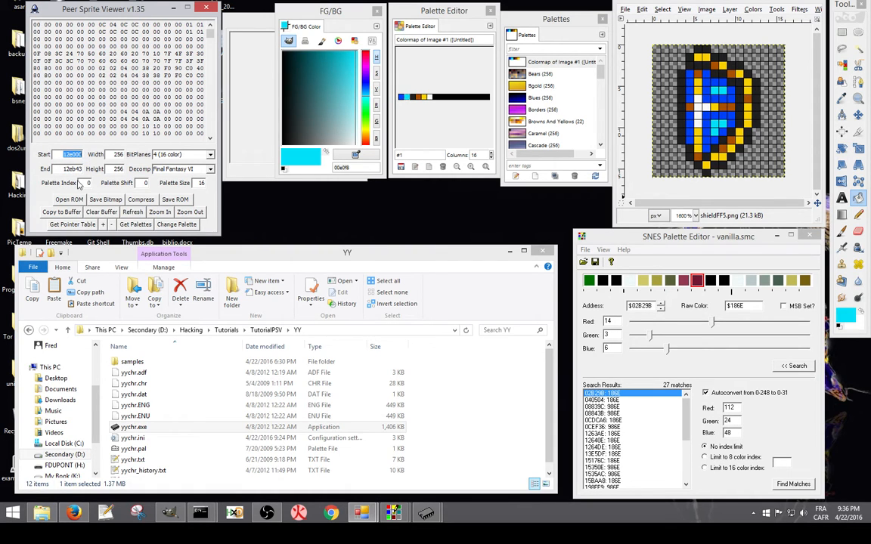
Step: Decompress the graphics block at the entered address into the Image window
click(60, 212)
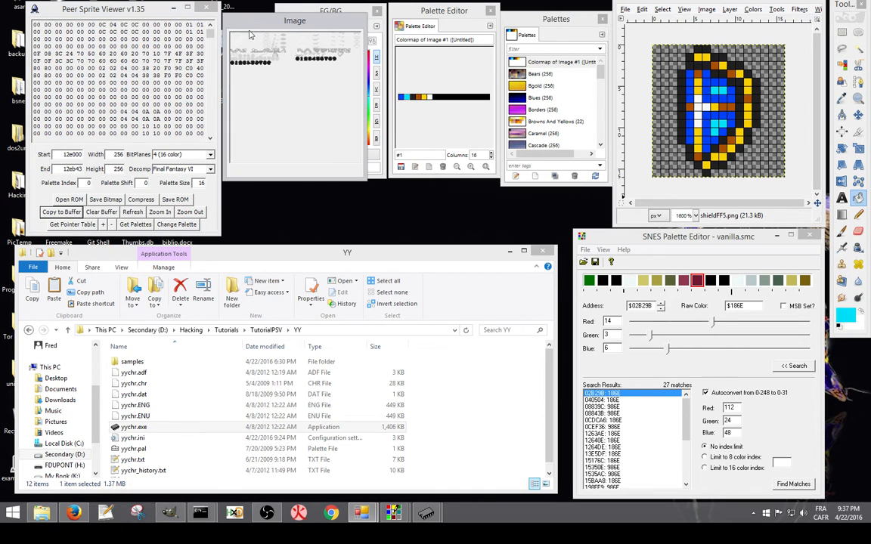
mouse_move(327, 80)
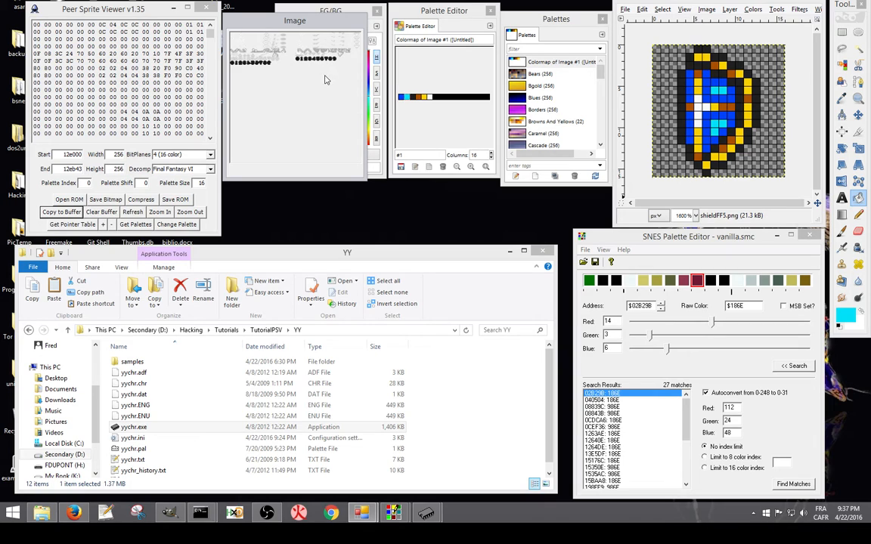
mouse_move(330, 63)
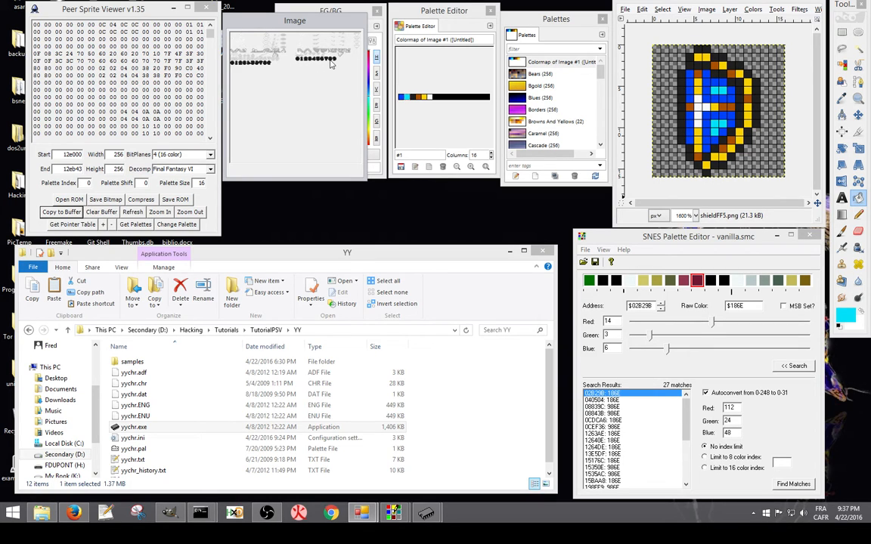
mouse_move(330, 64)
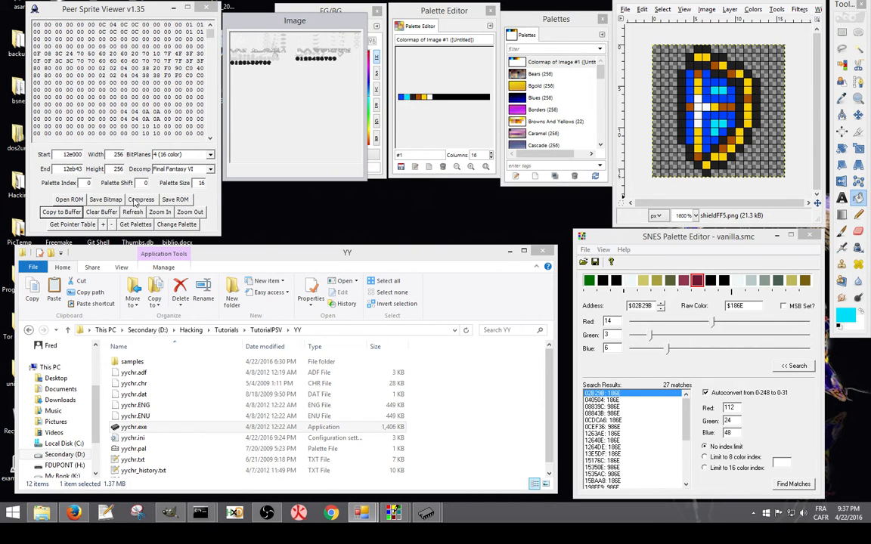
mouse_move(174, 168)
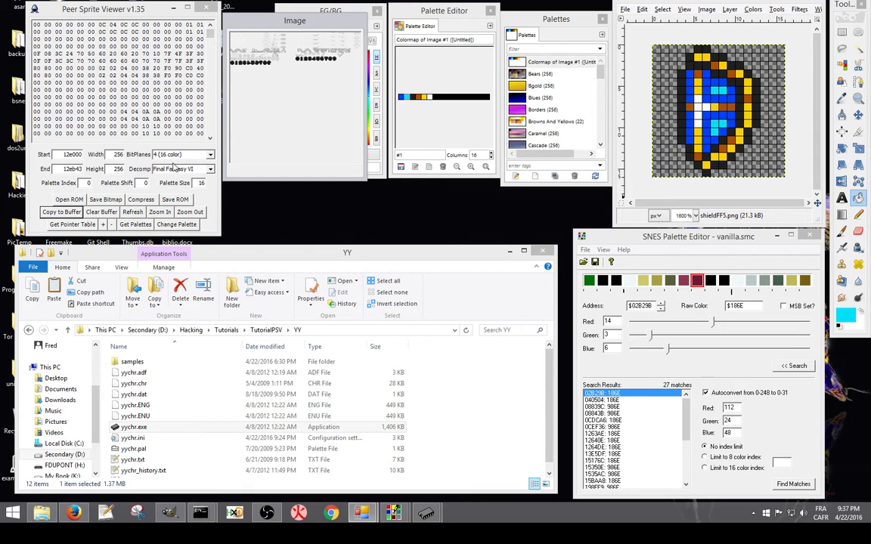
Step: Choose Final Fantasy VI as the decompression format
click(208, 170)
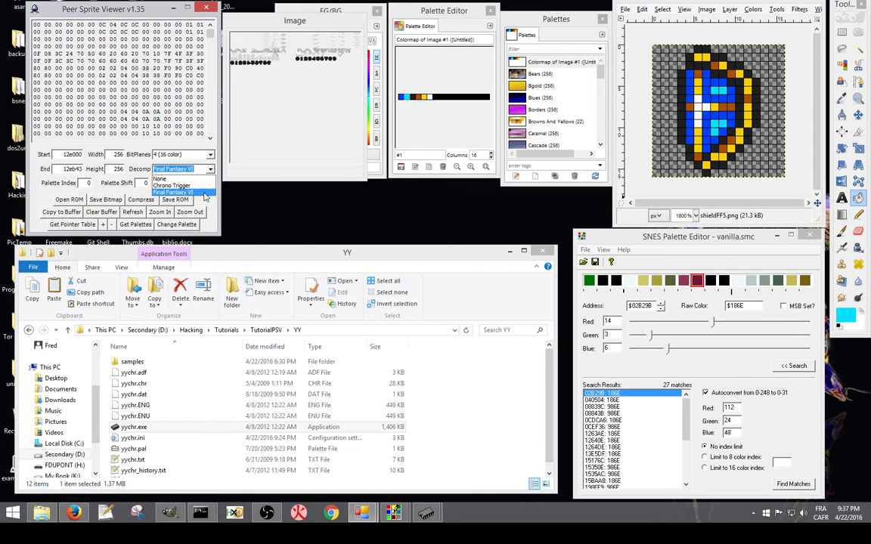
click(174, 192)
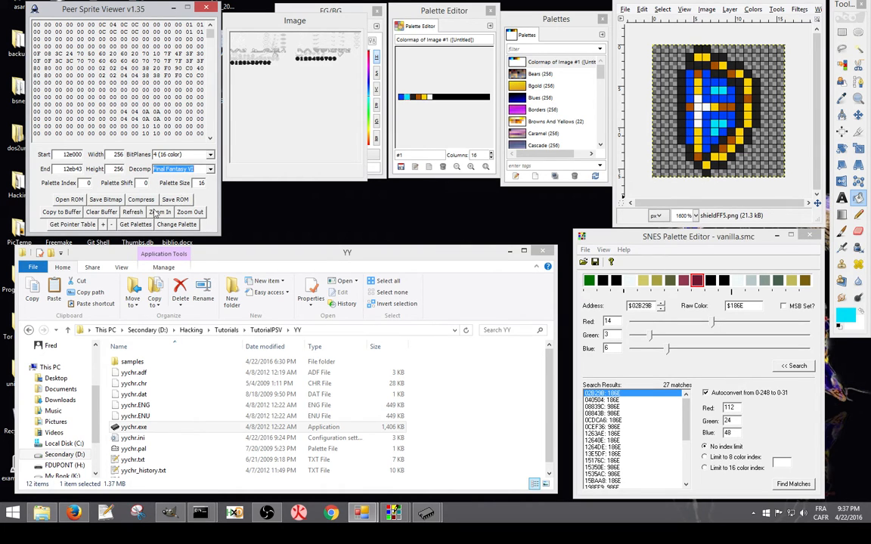
mouse_move(154, 215)
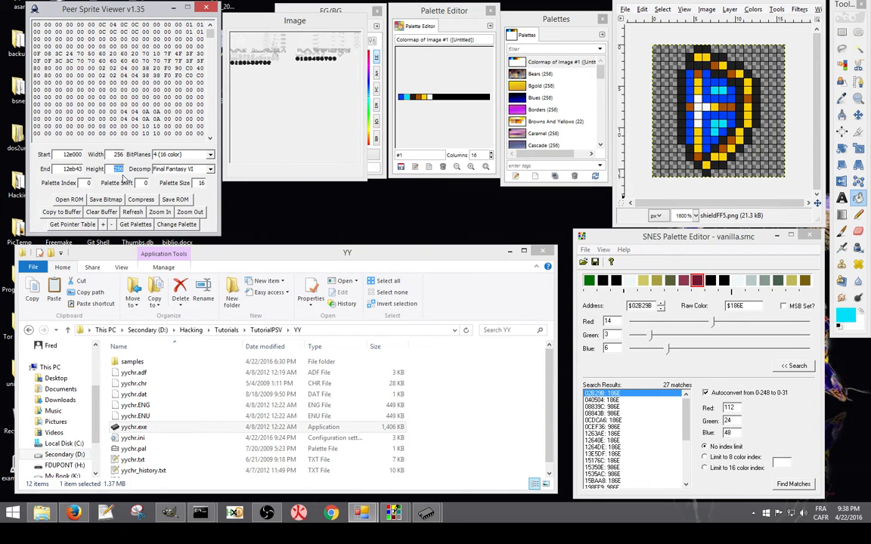
mouse_move(142, 170)
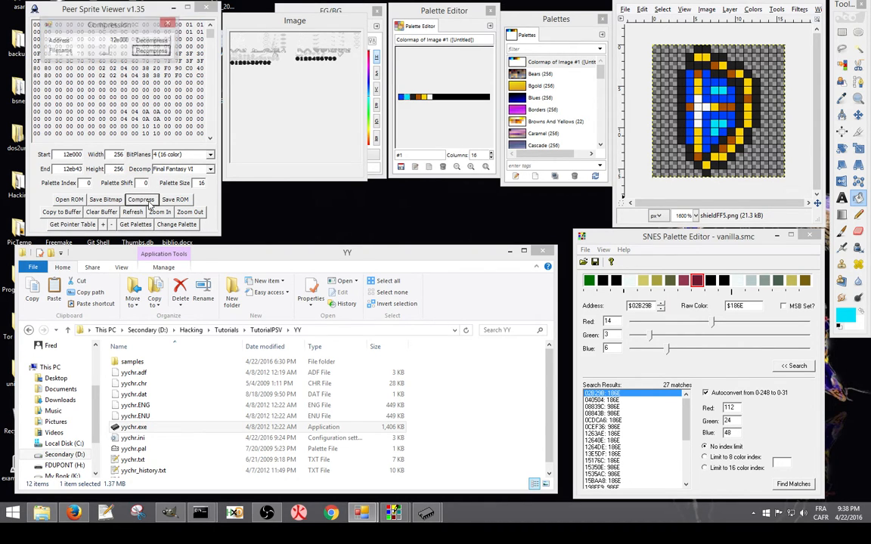
Step: Choose vanilla.smc as the target ROM for the recompressed graphics
click(141, 199)
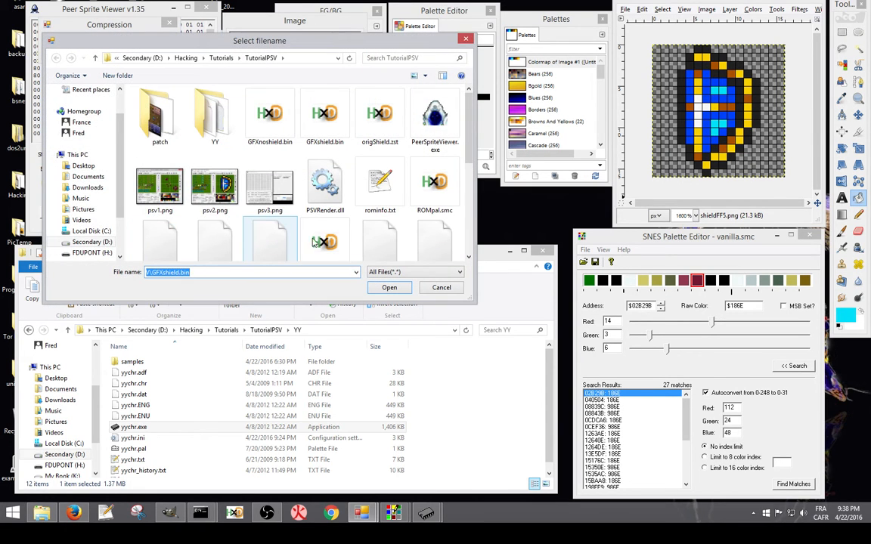
scroll(down, 3)
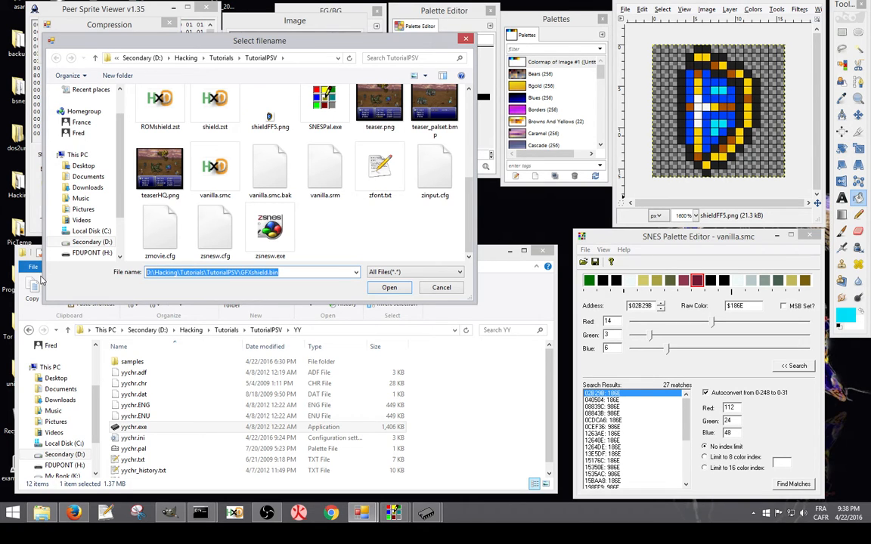
text(vanilla)
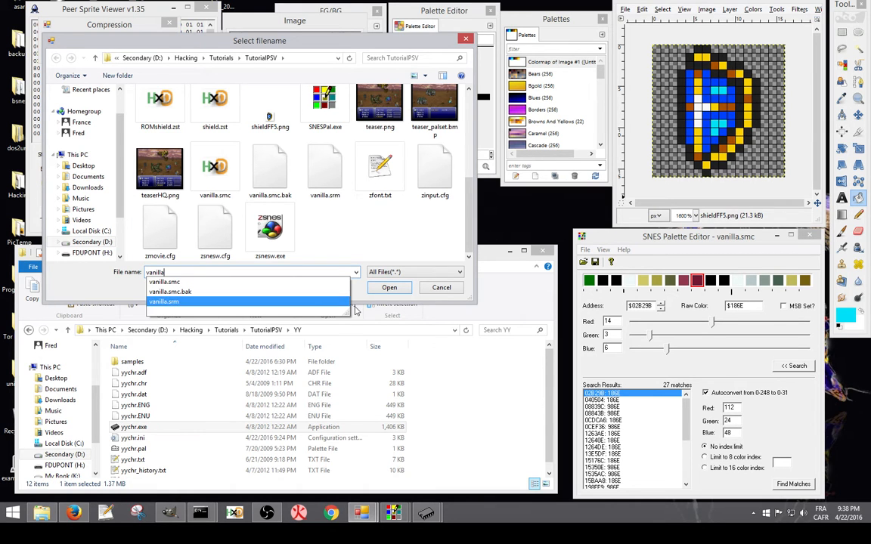
click(390, 287)
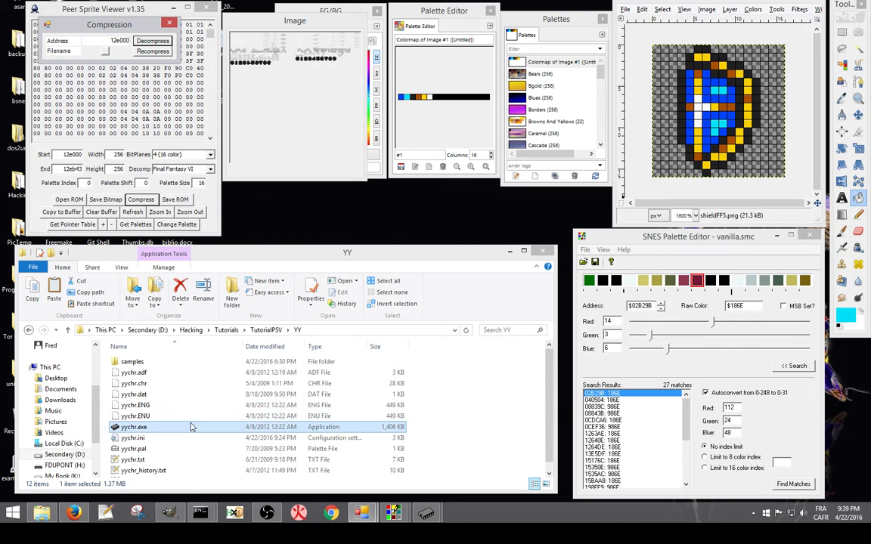
Step: Launch YY-CHR, load vanilla.bin and view its tiles as 4BPP SNES/PCE CG graphics
double_click(134, 427)
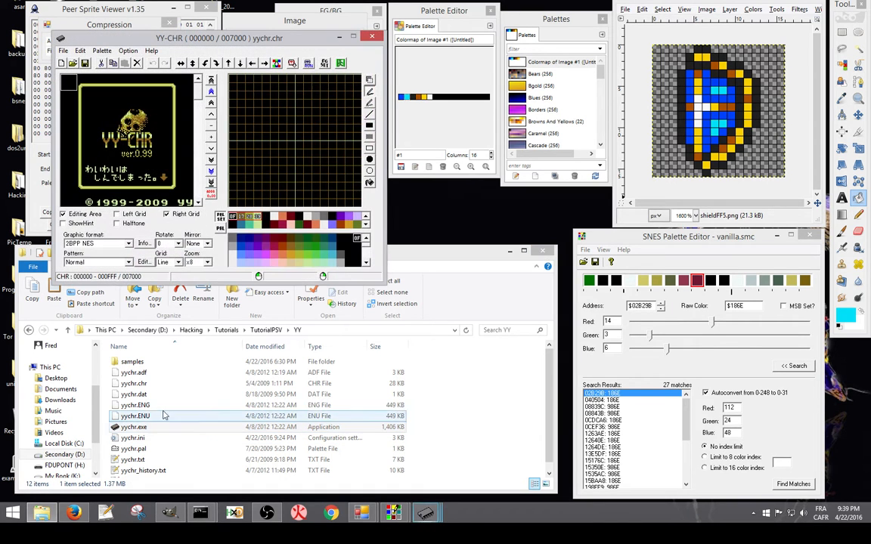
click(63, 50)
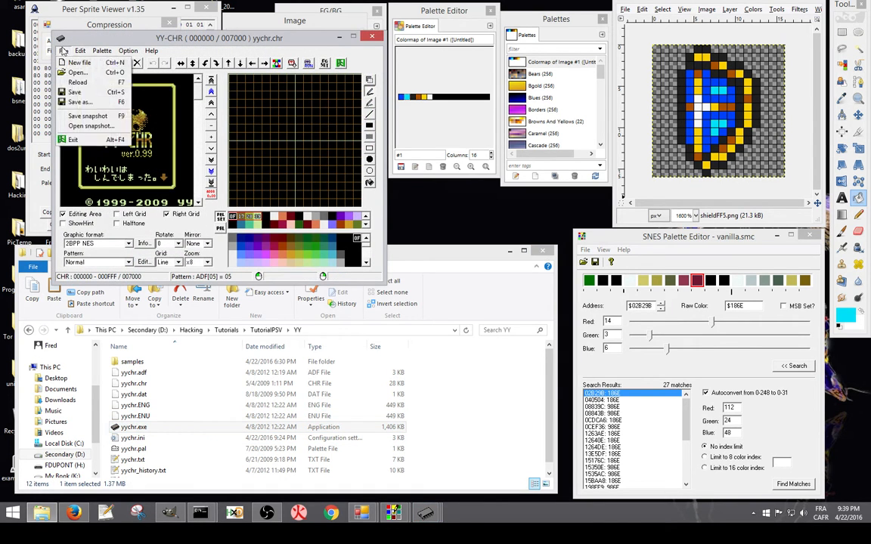
click(77, 72)
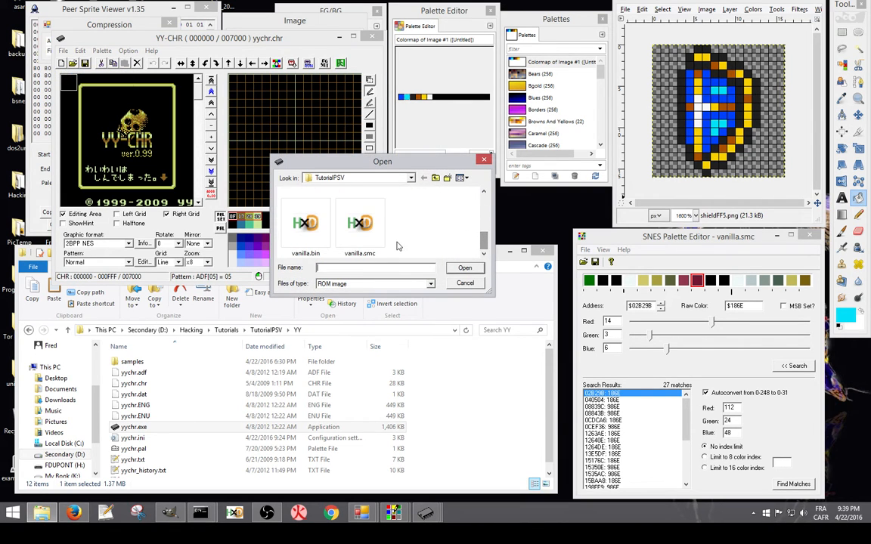
click(305, 226)
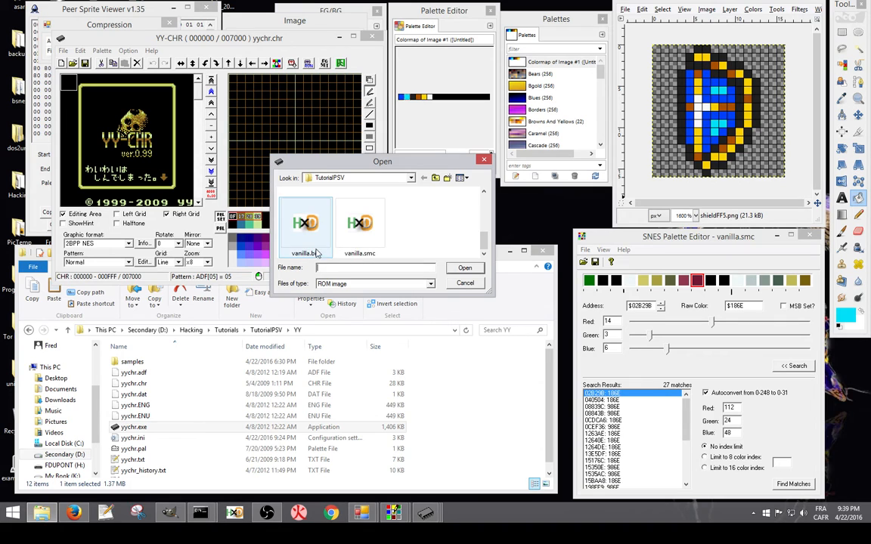
click(466, 267)
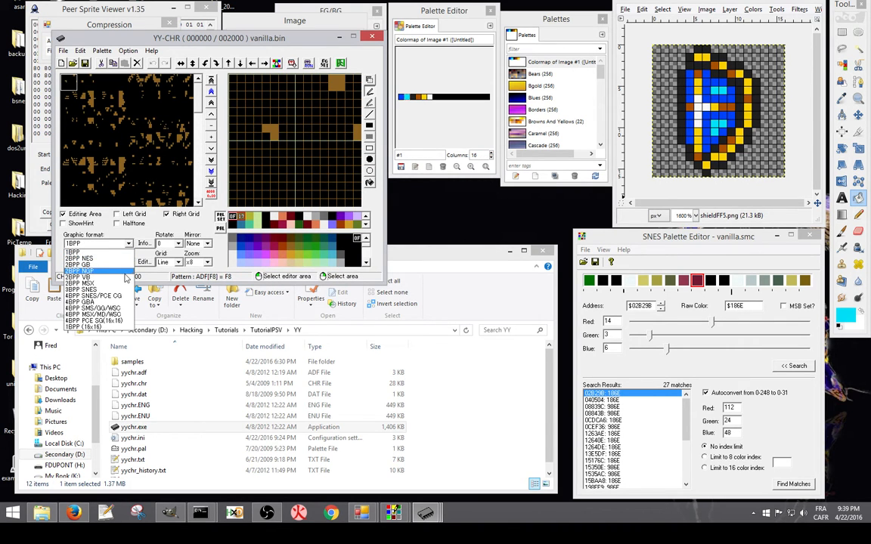
click(91, 278)
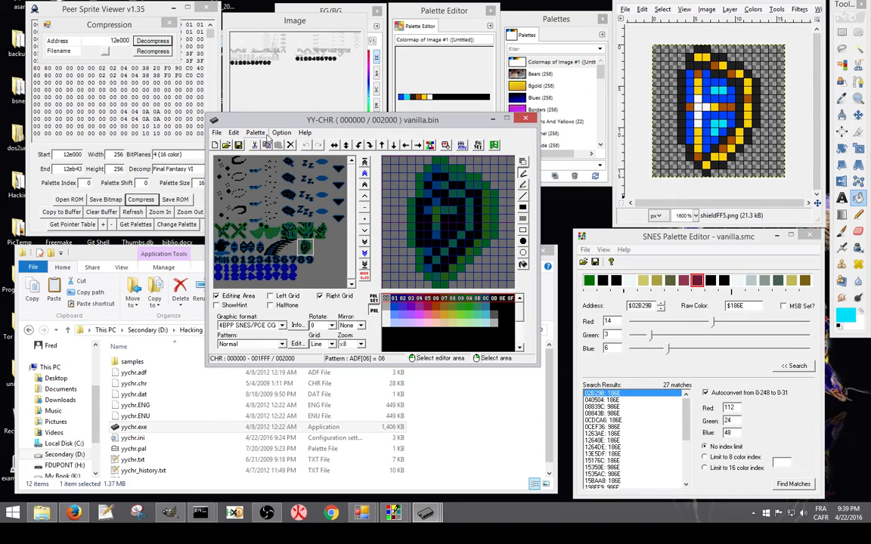
Step: Load a palette file so the shield tiles show in red and gold
click(256, 133)
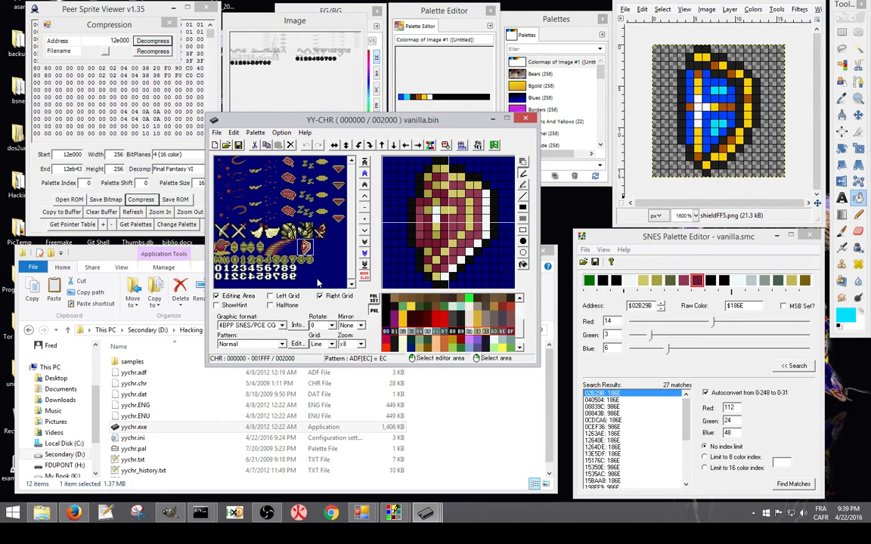
click(311, 295)
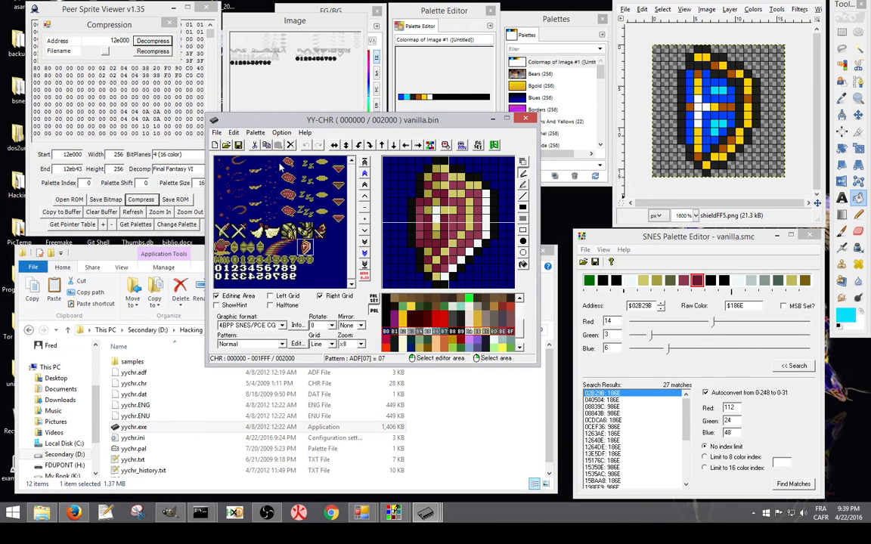
mouse_move(448, 271)
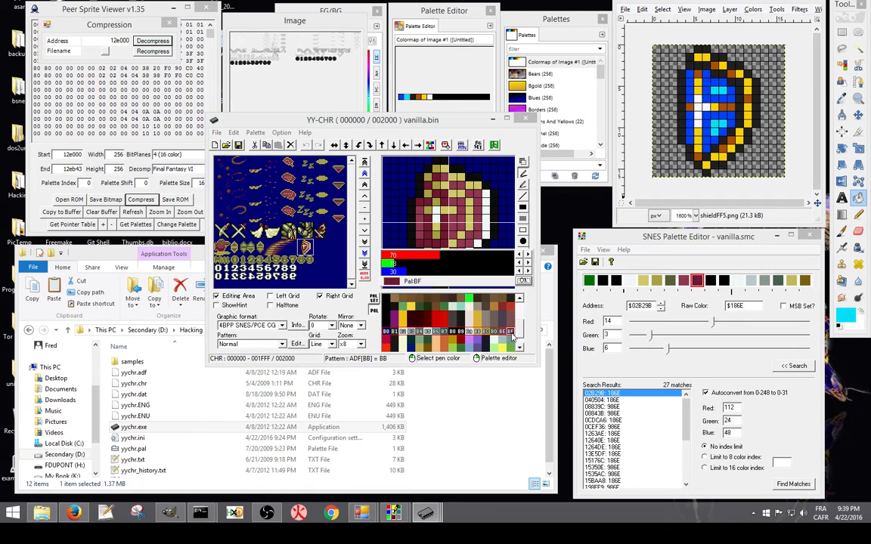
mouse_move(480, 339)
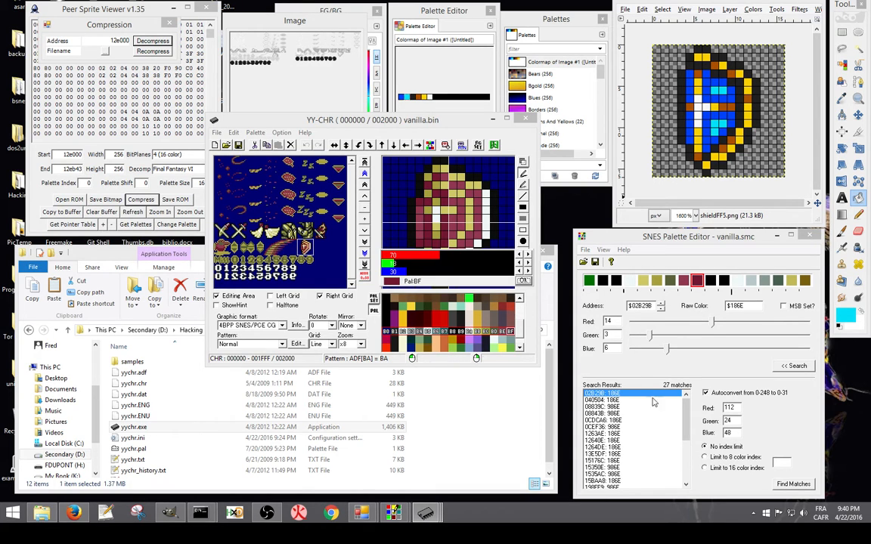
Step: Select a colour component field to enter new Red/Green/Blue search values
triple_click(729, 408)
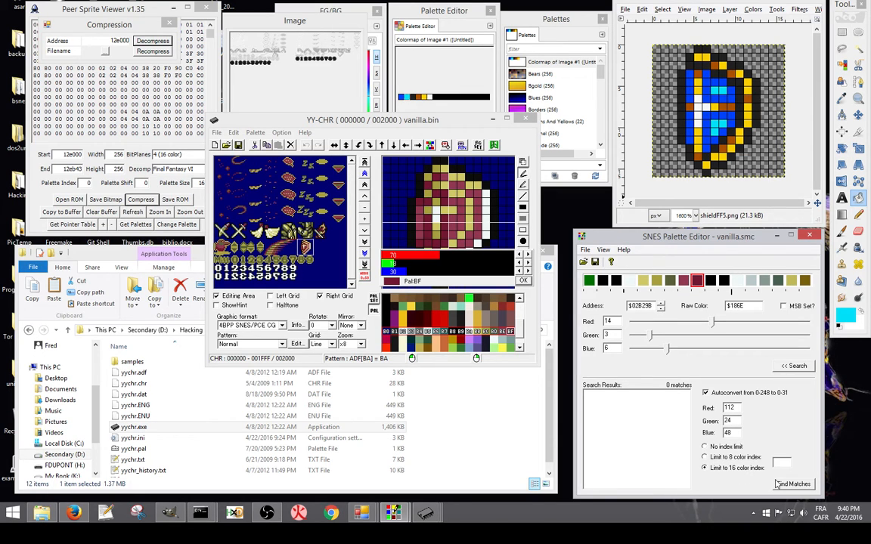
Step: Re-enter the colour value and search the ROM, returning 27 matching palettes
click(704, 456)
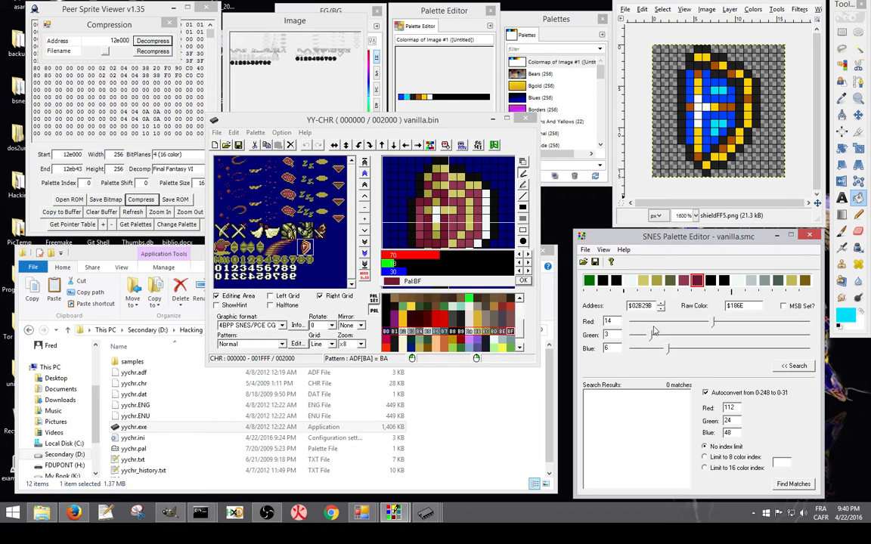
triple_click(638, 306)
text($00)
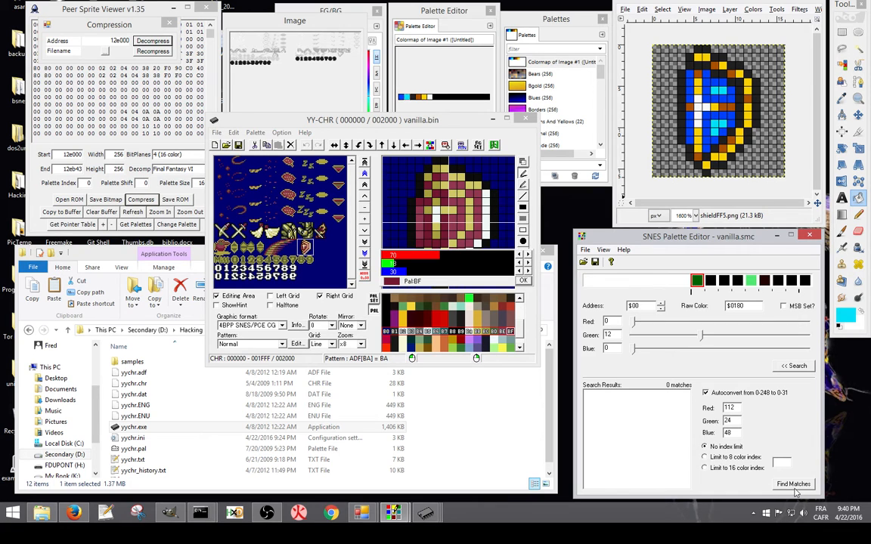
click(792, 484)
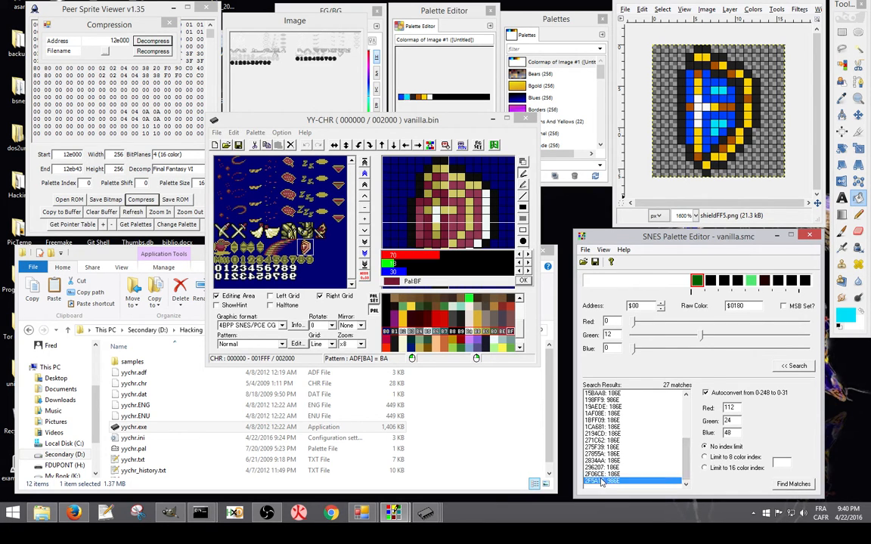
Step: Look through the matching palettes, finishing on the one at $1B29E
click(634, 448)
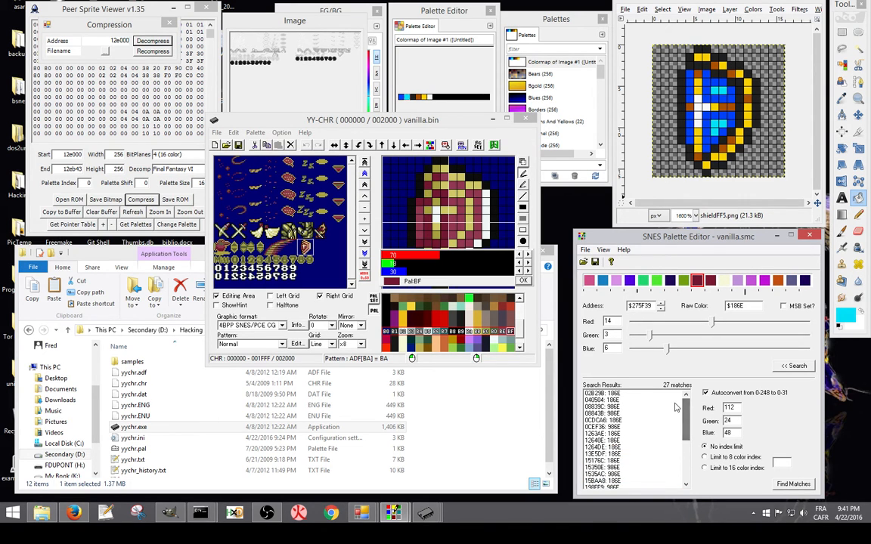
click(620, 415)
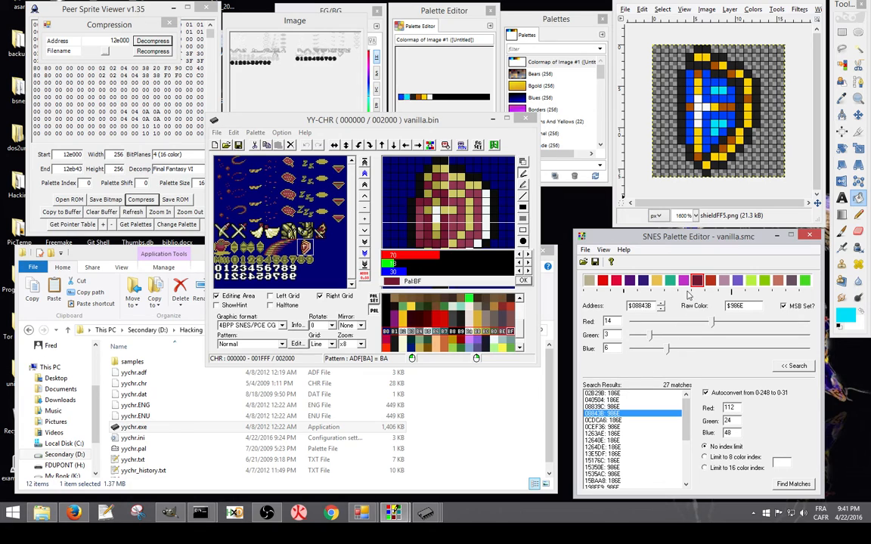
mouse_move(498, 339)
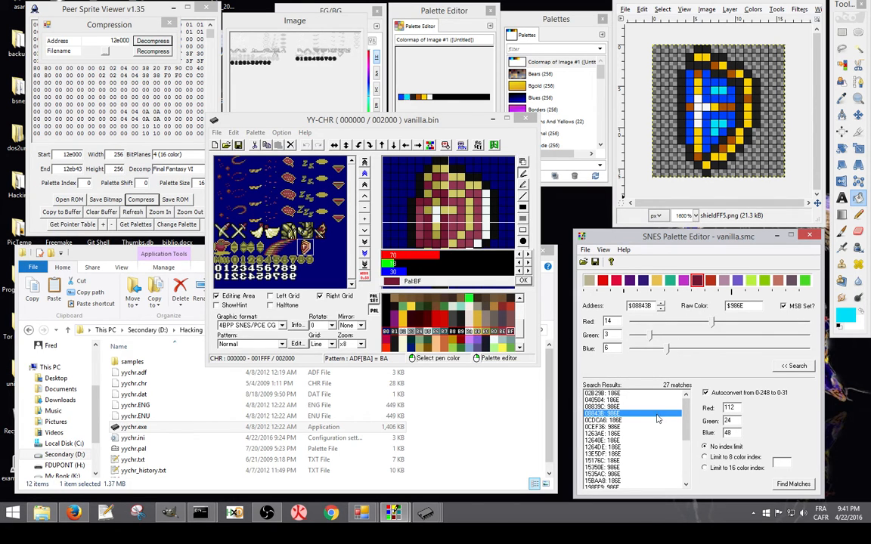
click(632, 441)
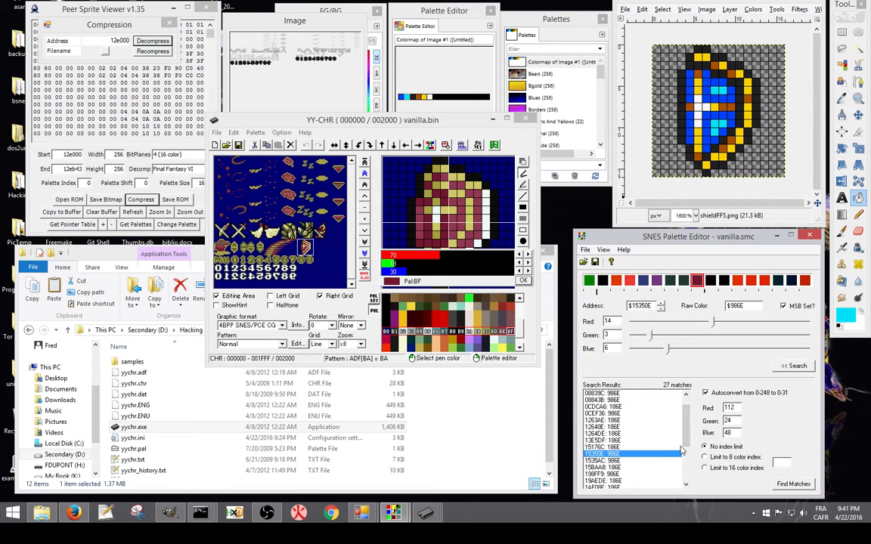
scroll(up, 3)
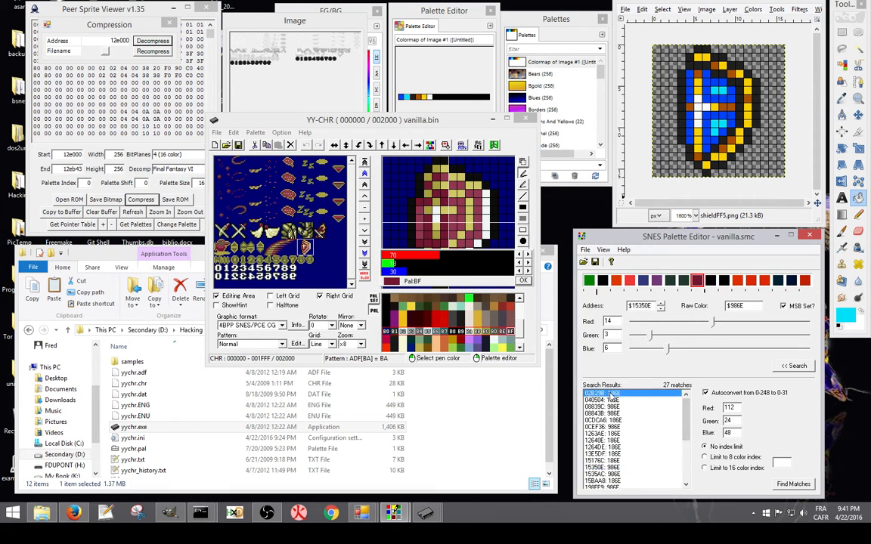
click(683, 279)
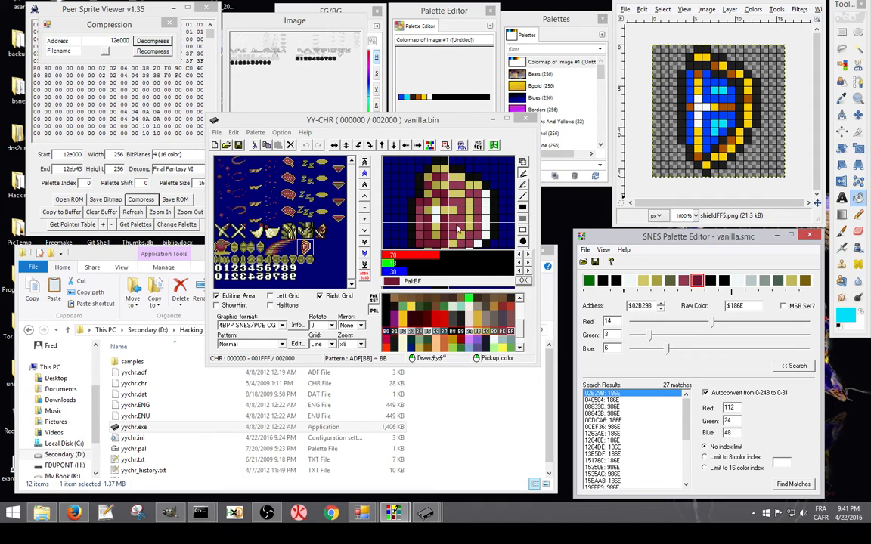
mouse_move(494, 340)
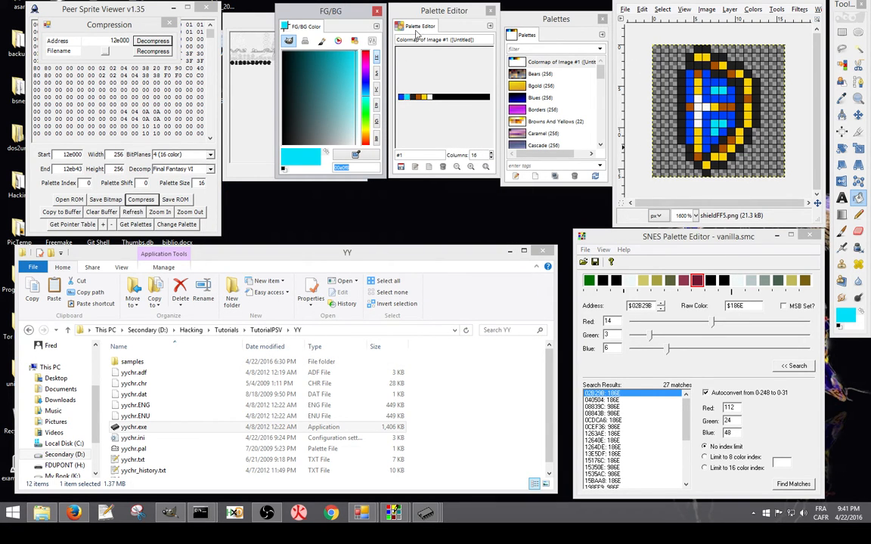
Step: Pick the shield's yellow as foreground colour and select its HTML hex value
click(420, 96)
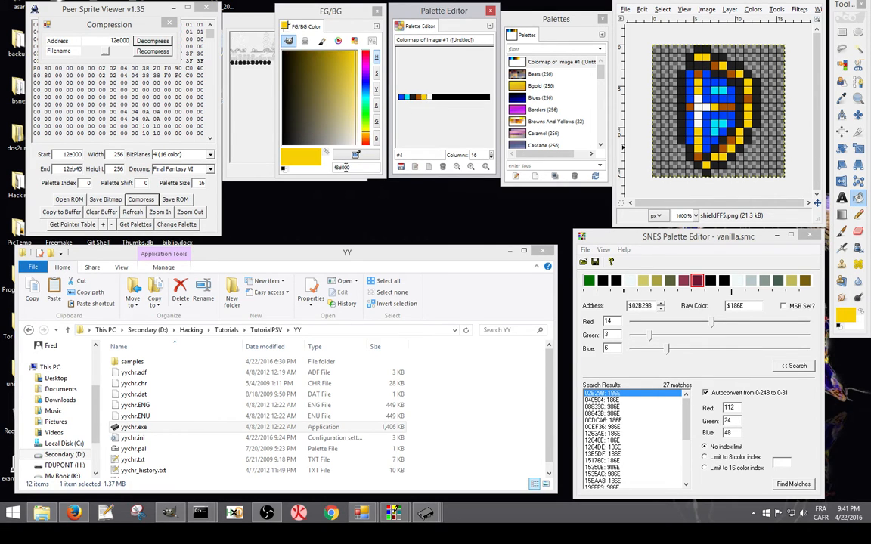
triple_click(345, 166)
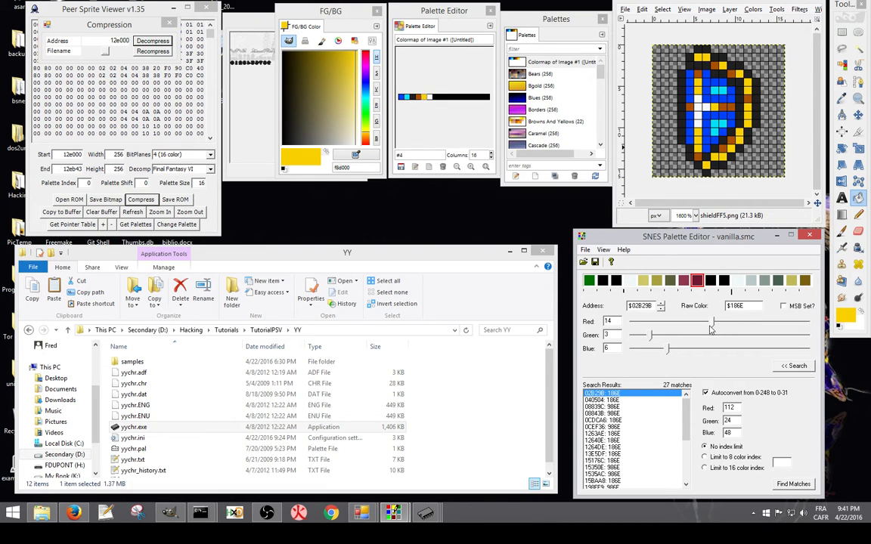
mouse_move(738, 357)
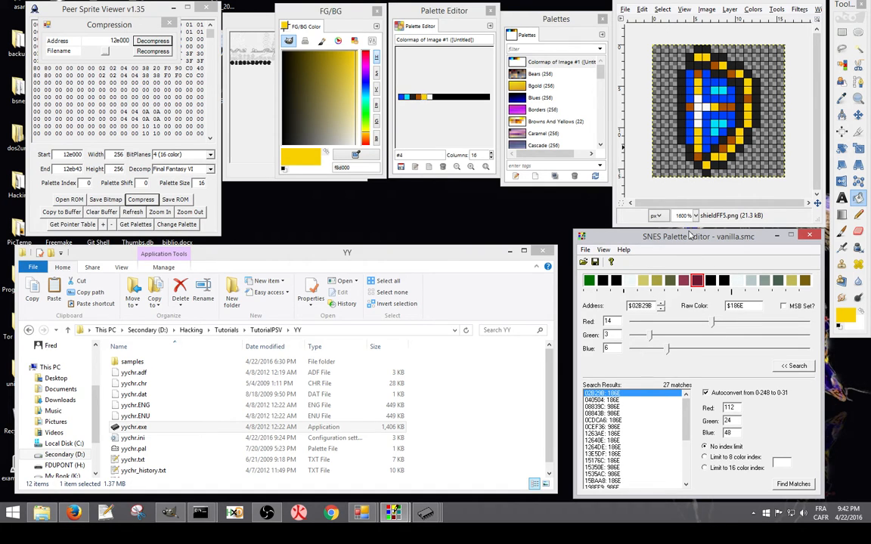
mouse_move(692, 248)
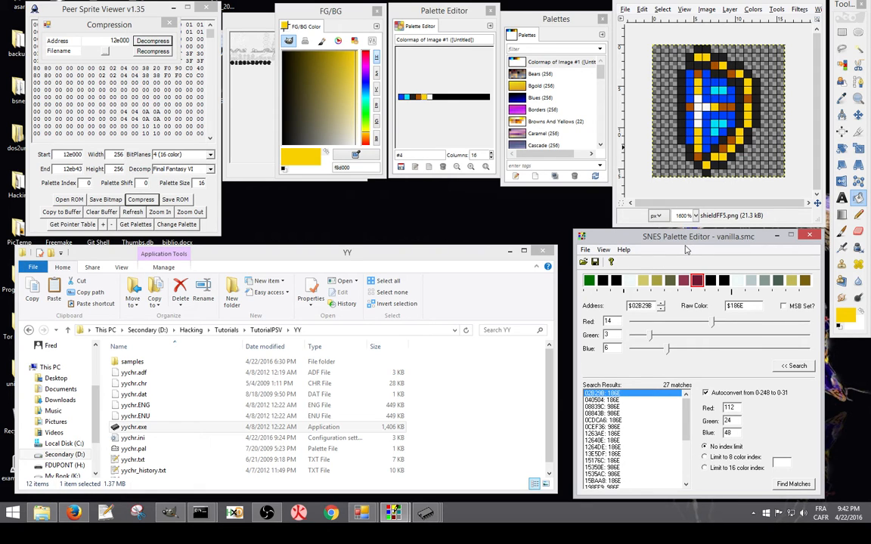
mouse_move(693, 267)
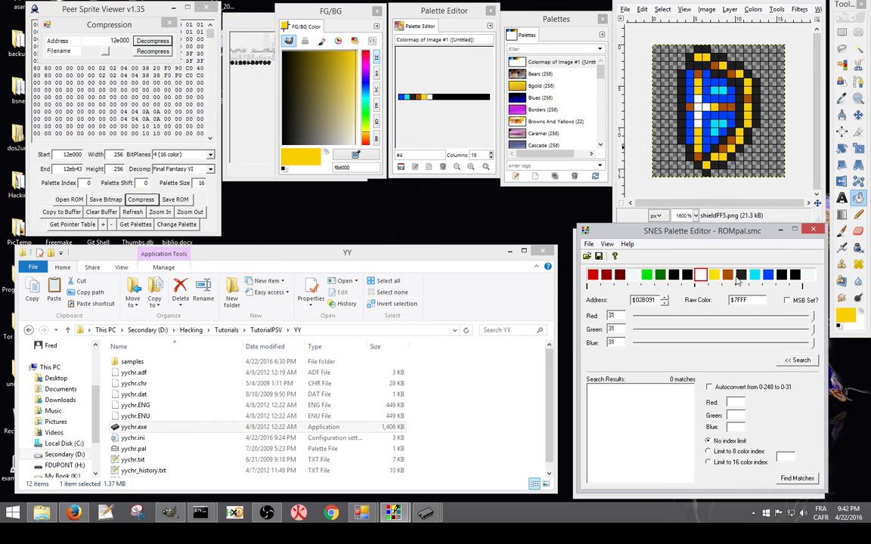
mouse_move(794, 239)
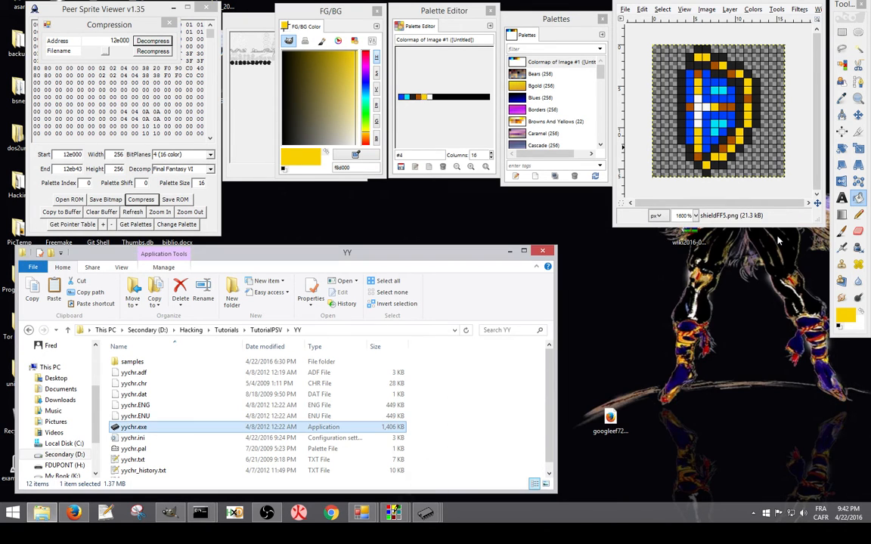
mouse_move(447, 381)
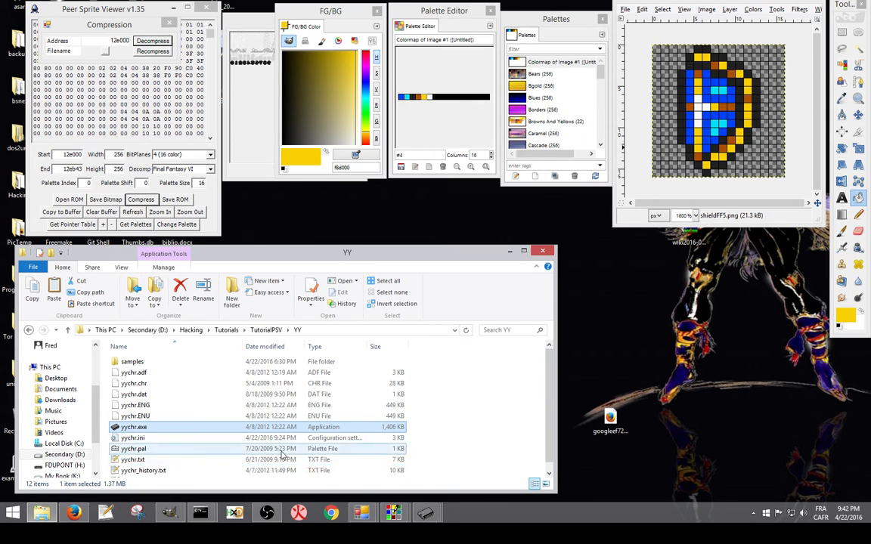
Step: Bring YY-CHR back to the front after closing SNES Palette Editor
click(133, 448)
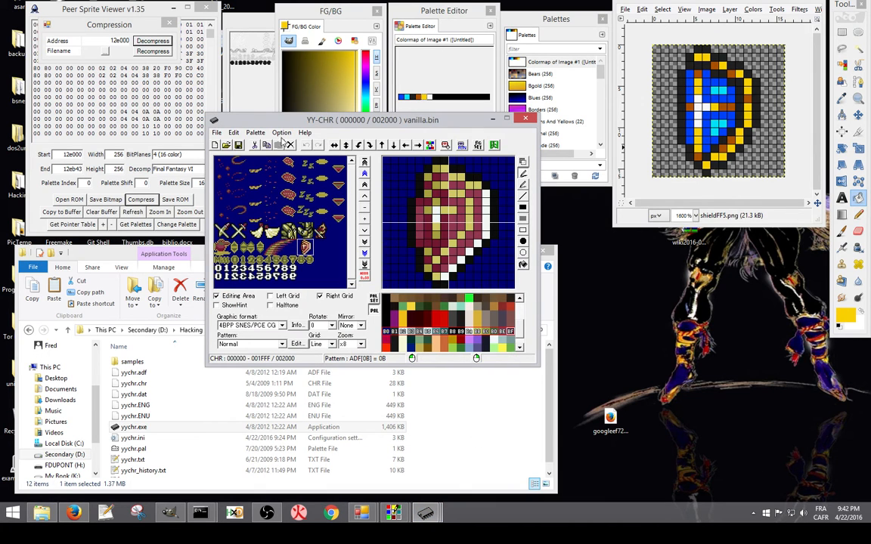
Step: Load the palette from the shield .zst save state so the tiles show blue and yellow
click(256, 133)
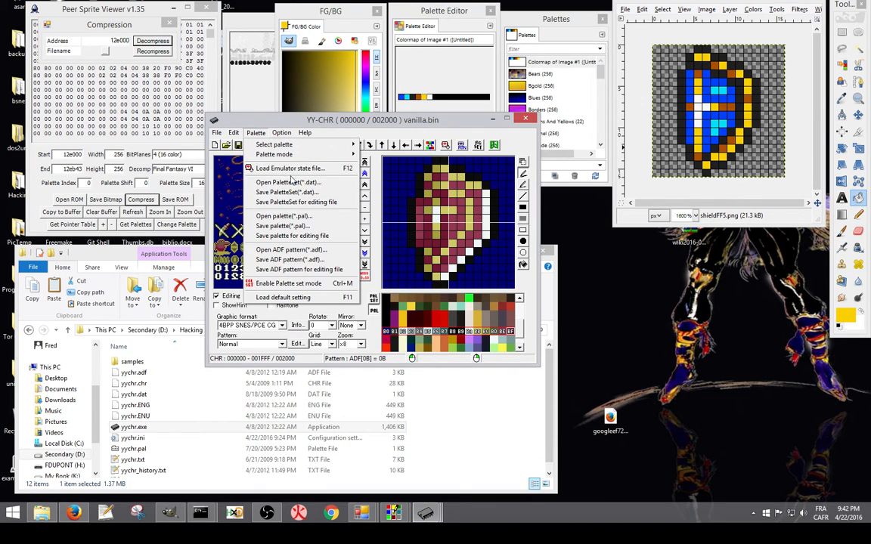
click(290, 168)
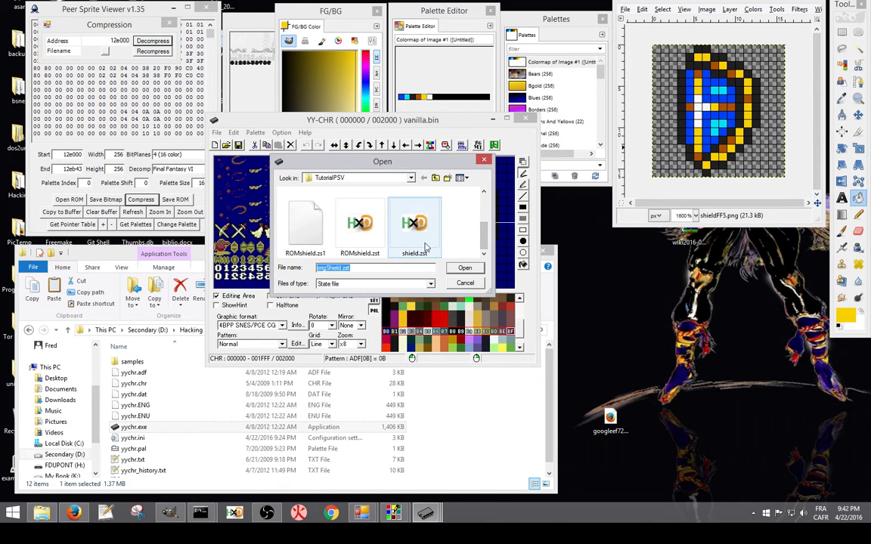
click(464, 268)
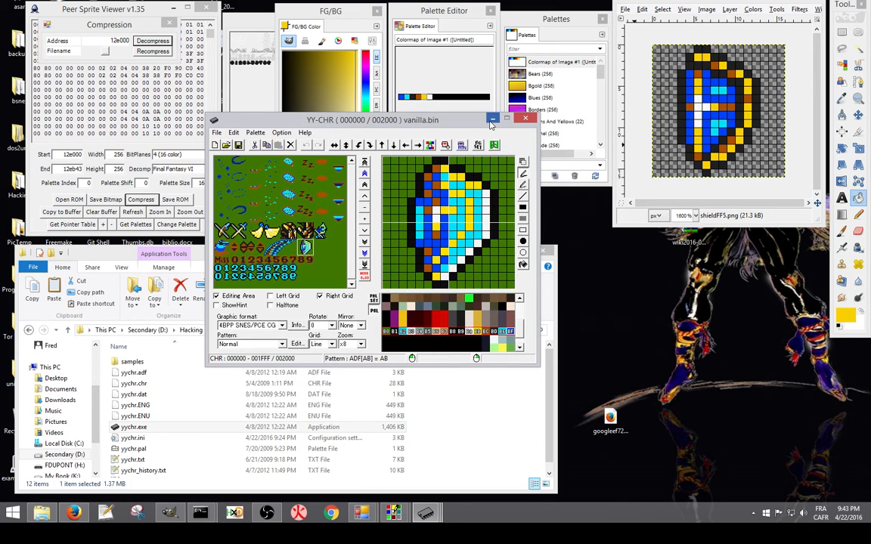
Step: Open the redrawn GFXshield.bin graphics file in the loaded palette
click(524, 120)
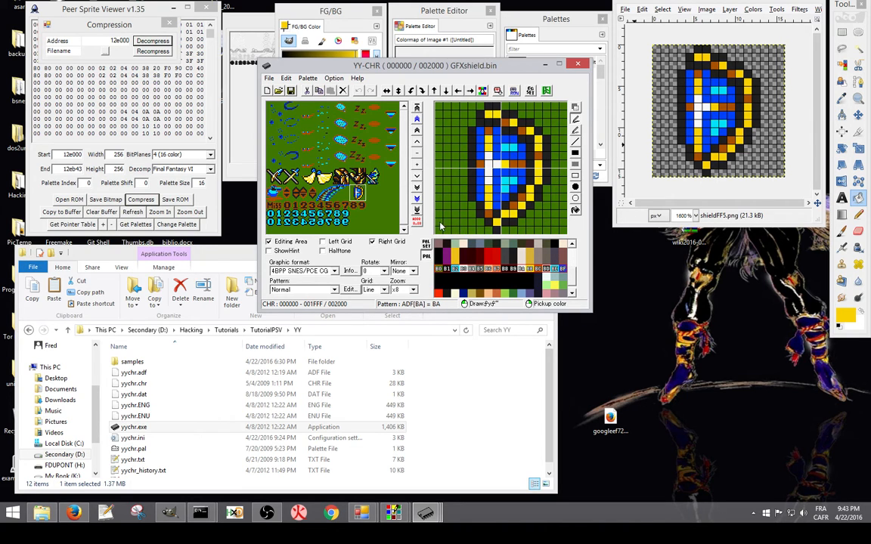
mouse_move(386, 201)
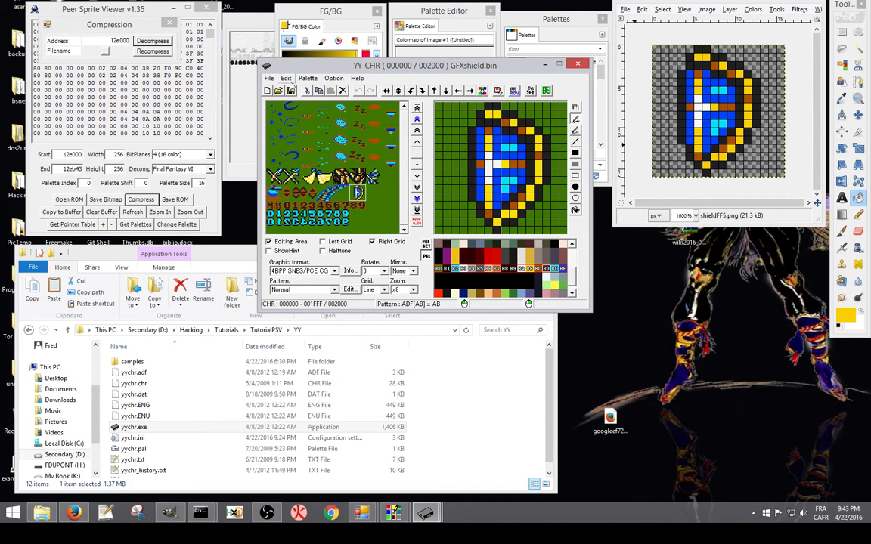
Step: Save the redrawn shield tiles to GFXshield.bin via File > Save
click(269, 79)
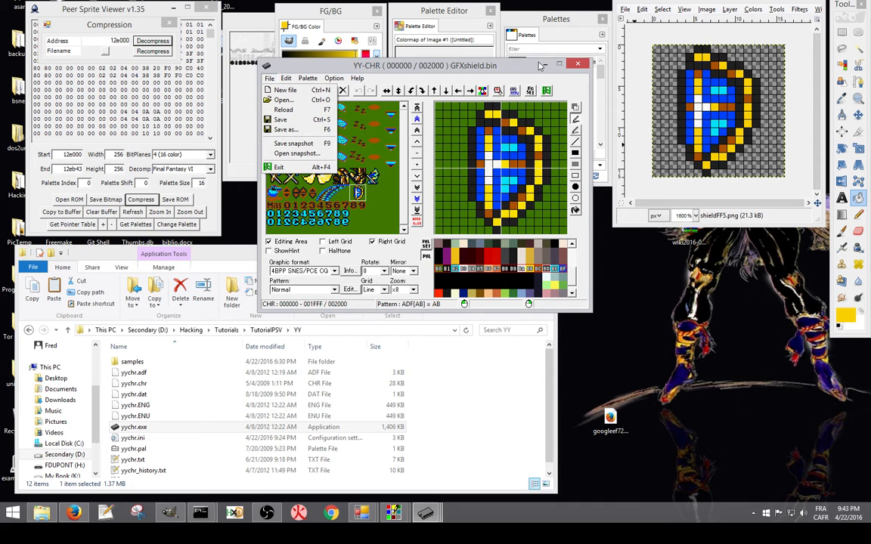
click(578, 65)
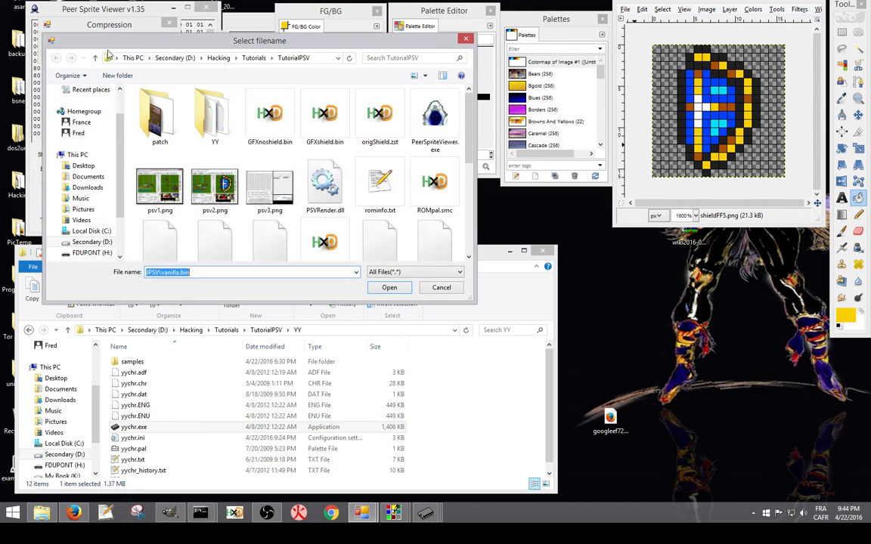
Step: Load GFXshield.bin into the Compression panel and compress it
click(380, 118)
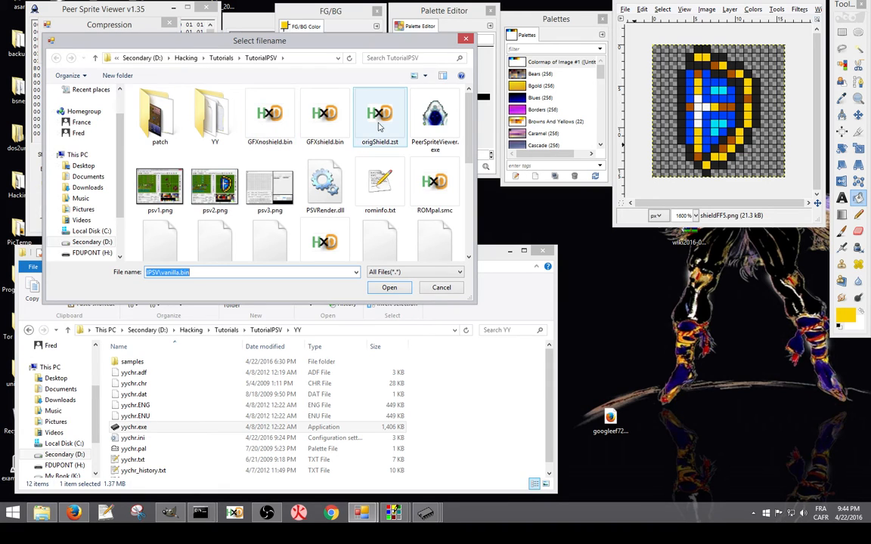
mouse_move(324, 121)
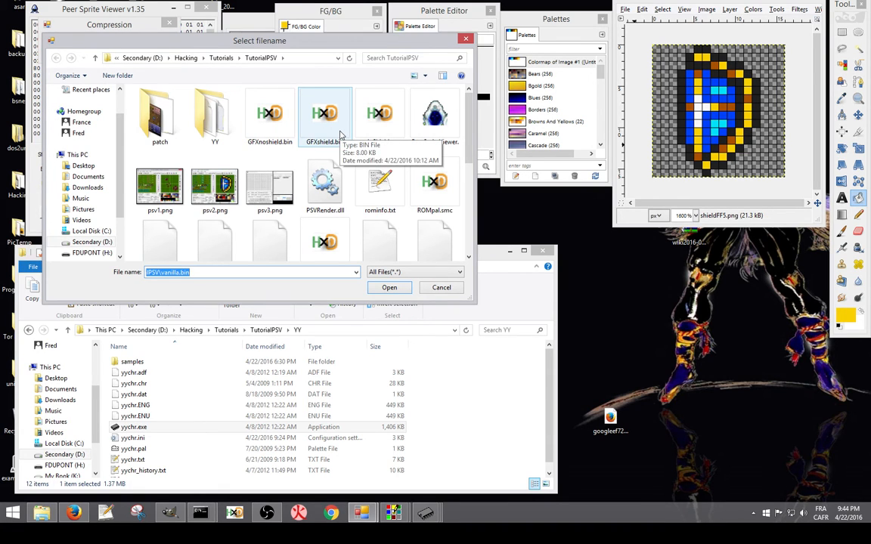
click(324, 114)
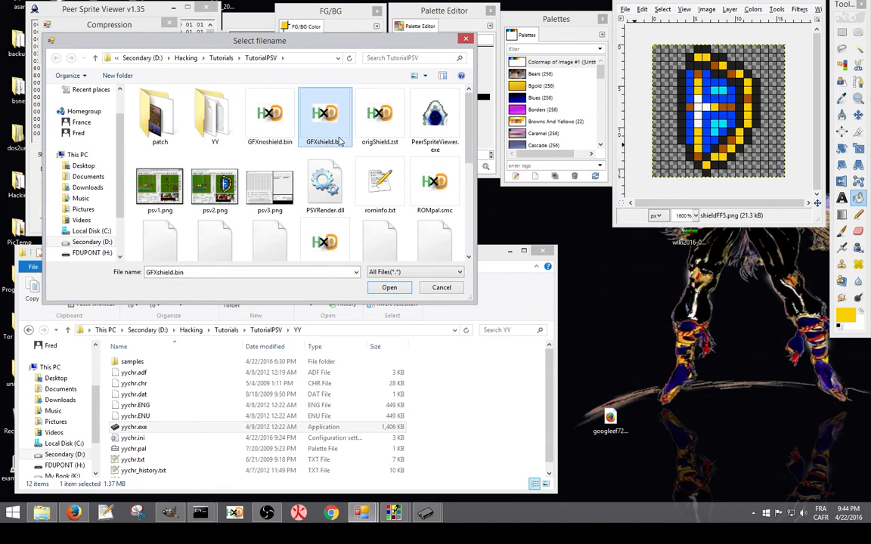
click(388, 287)
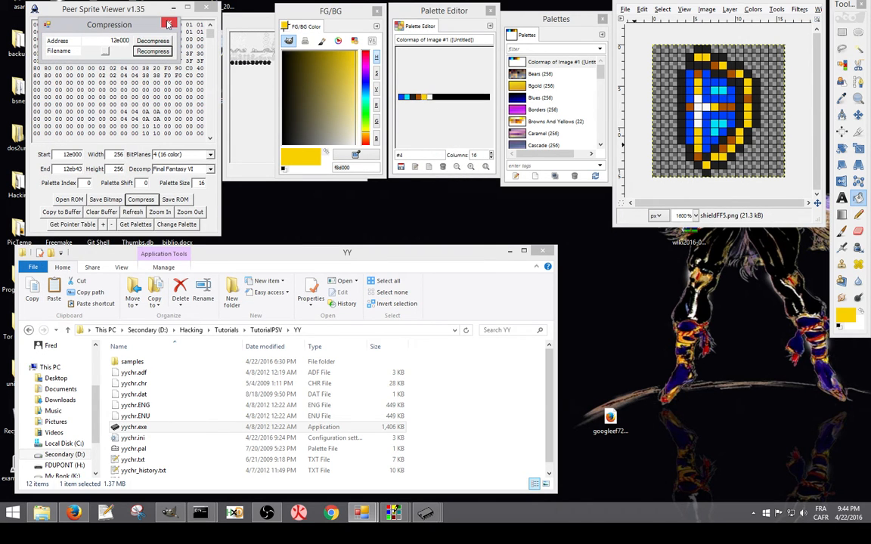
click(169, 24)
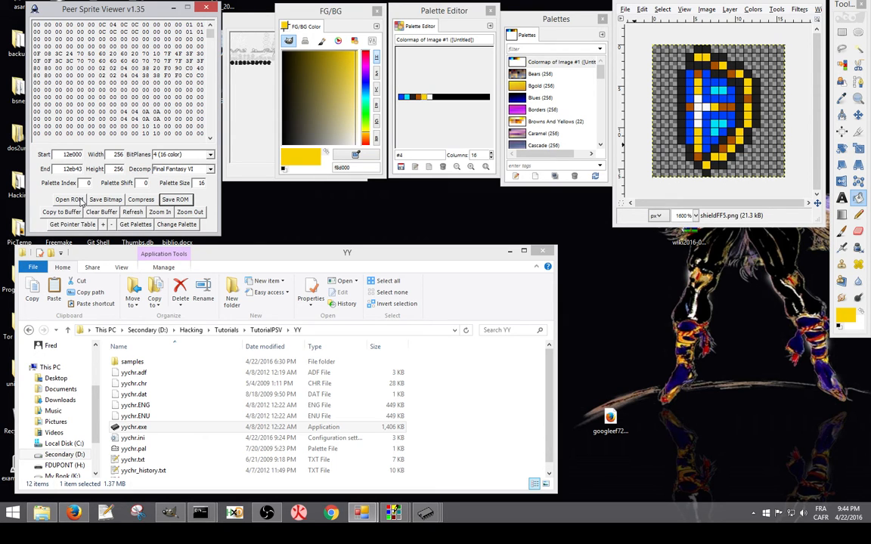
Step: Open vanilla.smc as the ROM and write the compressed shield data into it
click(69, 200)
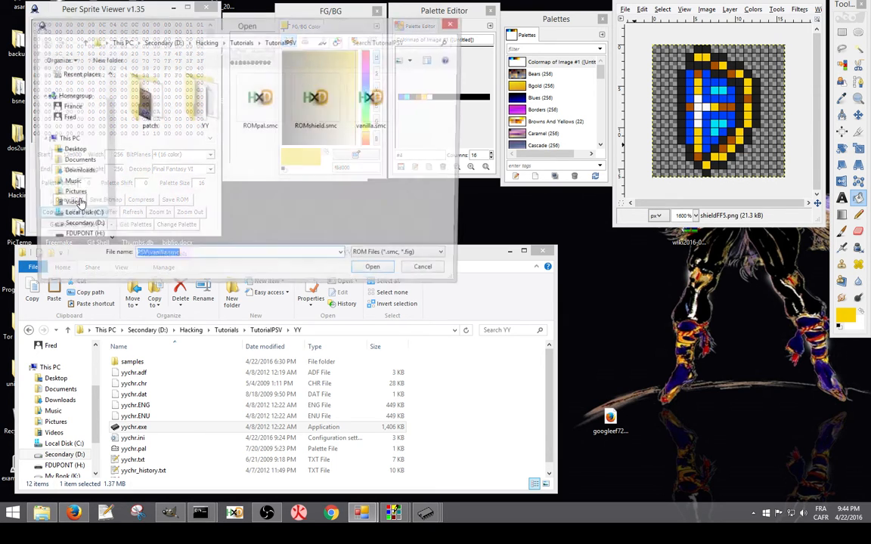
click(373, 103)
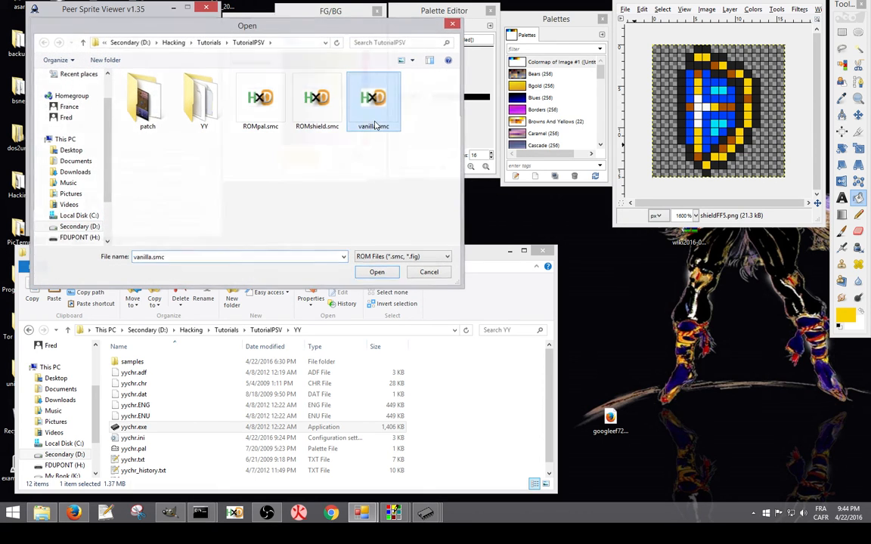
click(377, 272)
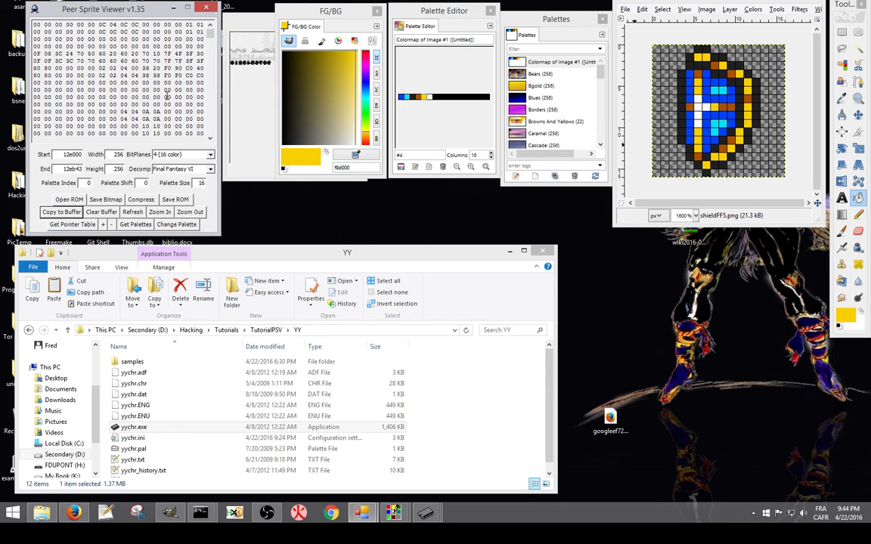
mouse_move(294, 209)
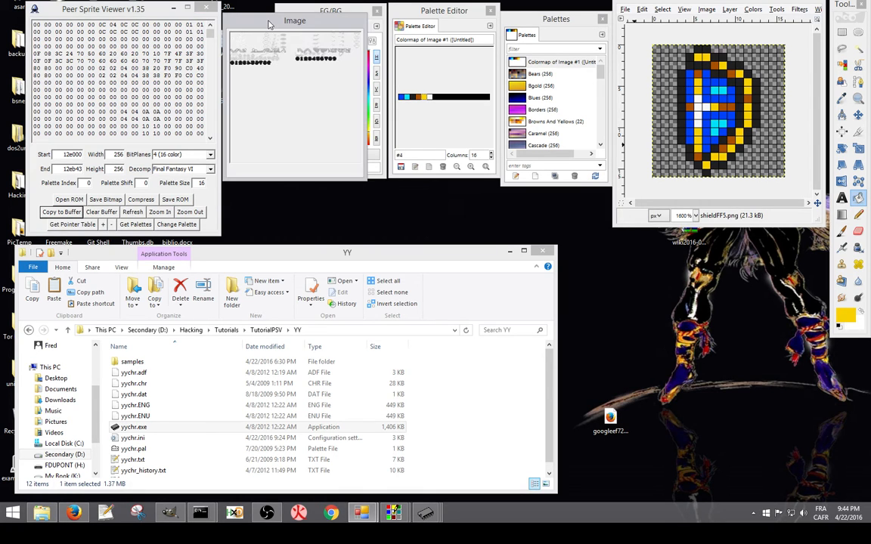
click(330, 11)
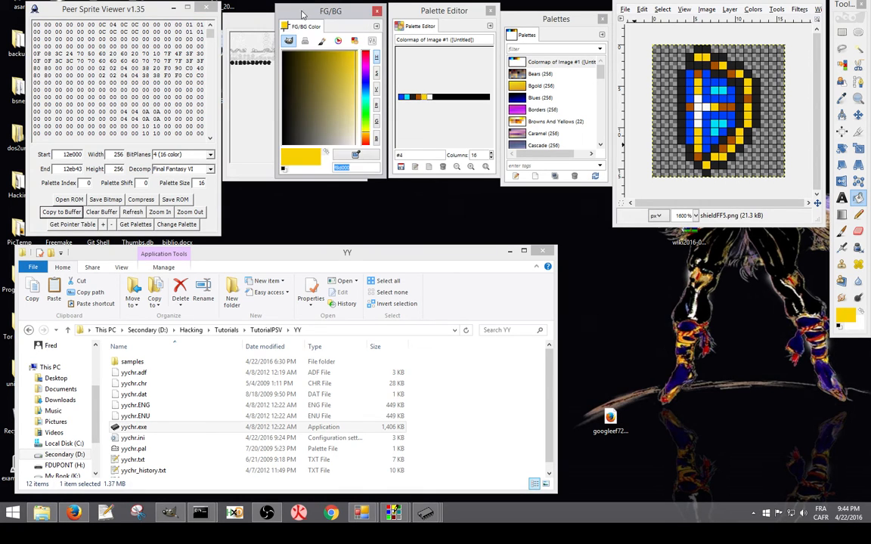
mouse_move(232, 127)
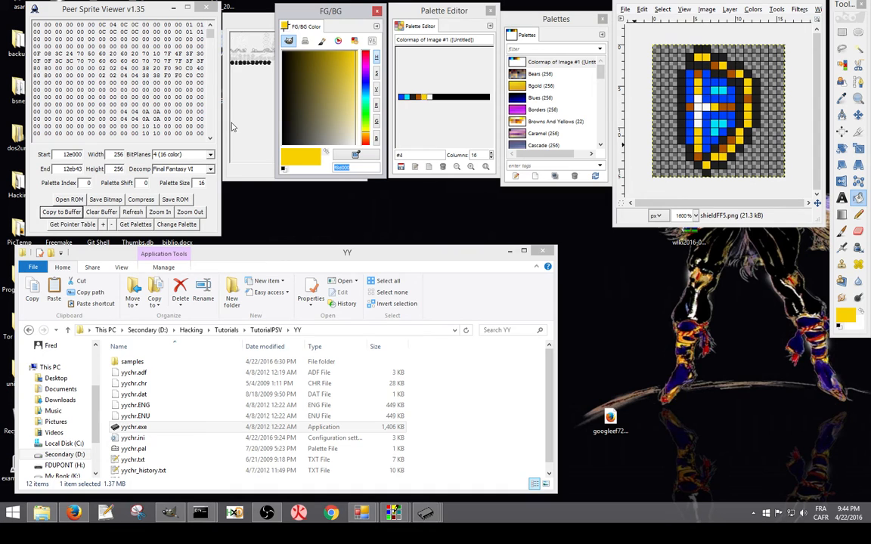
mouse_move(223, 207)
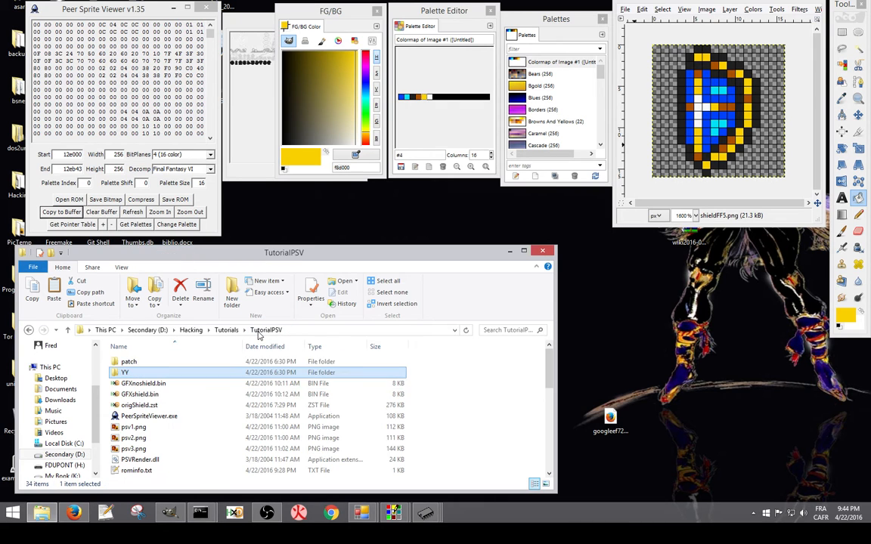
Step: Resume ZSNES and load the patched Final Fantasy III ROM, which reports a failed checksum
scroll(down, 3)
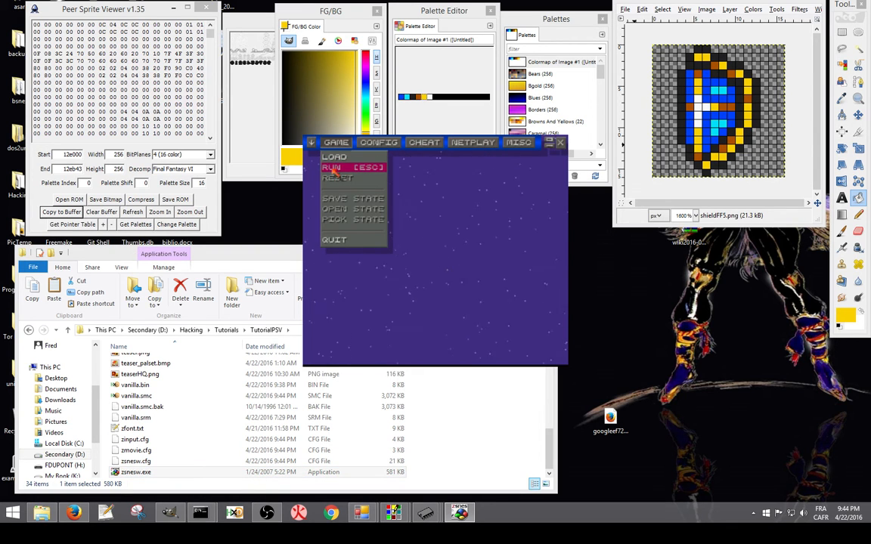
click(335, 142)
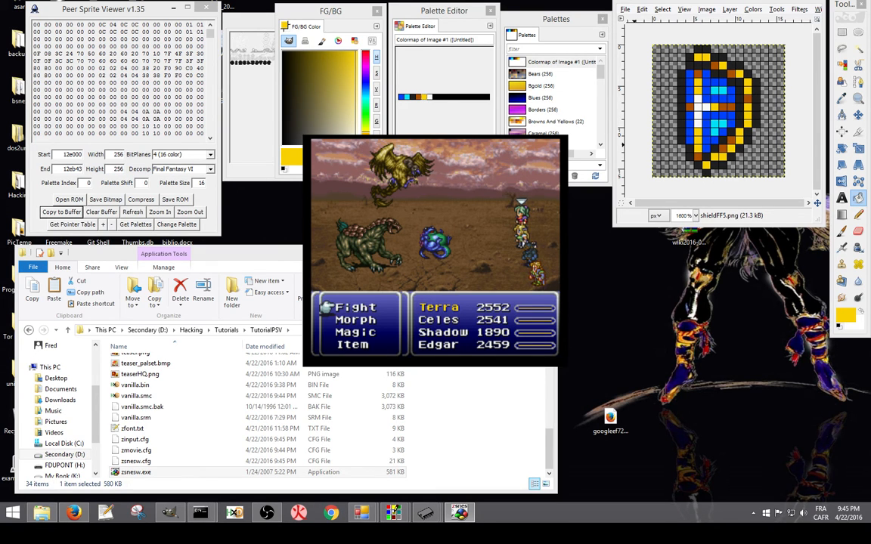
click(336, 142)
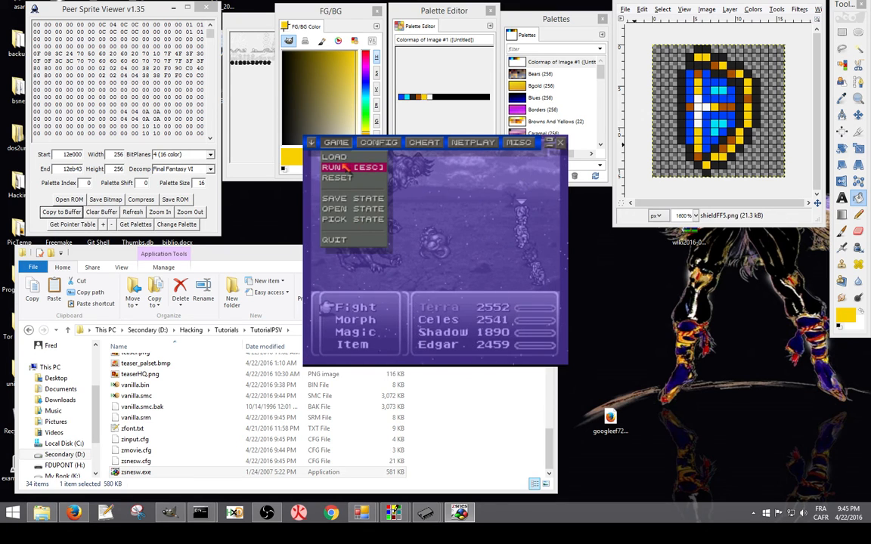
click(333, 155)
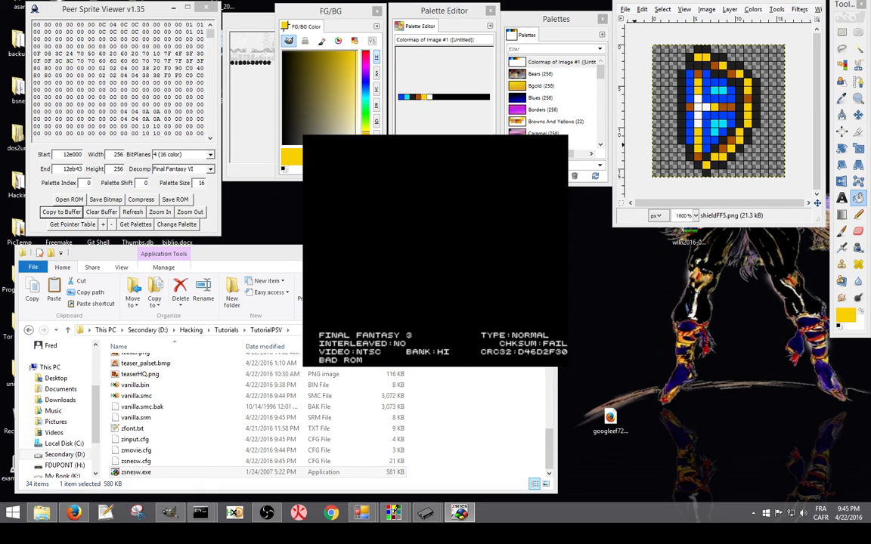
Step: Restore the saved battle state and play it to see the new shield
click(335, 143)
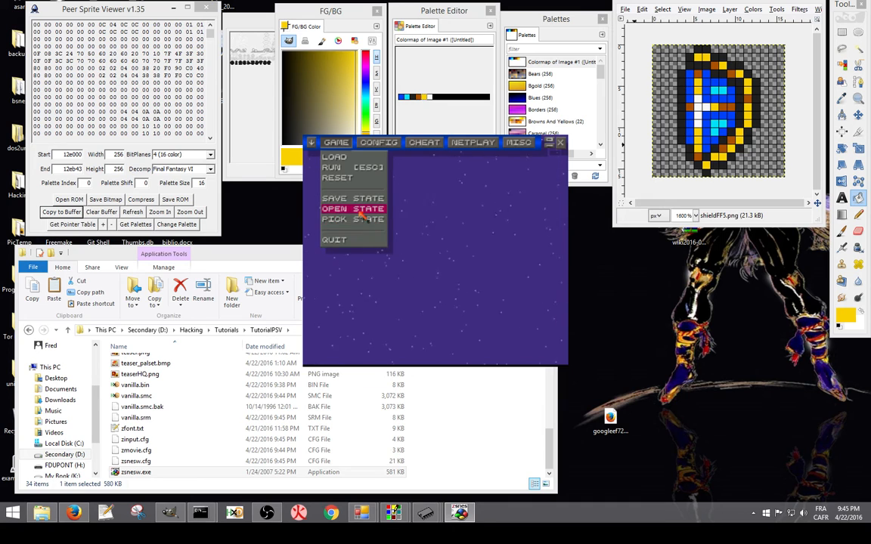
click(353, 209)
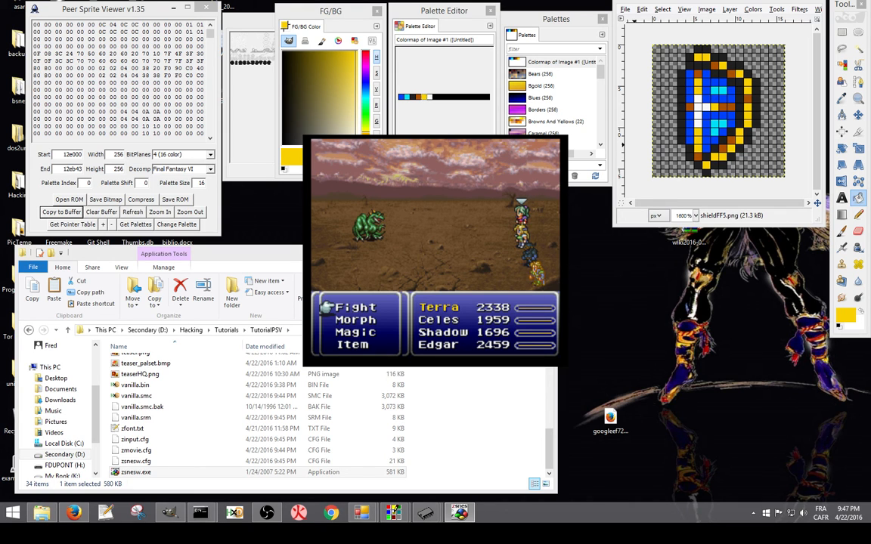
Step: Close ZSNES and return to the TutorialPSV folder in File Explorer
click(336, 143)
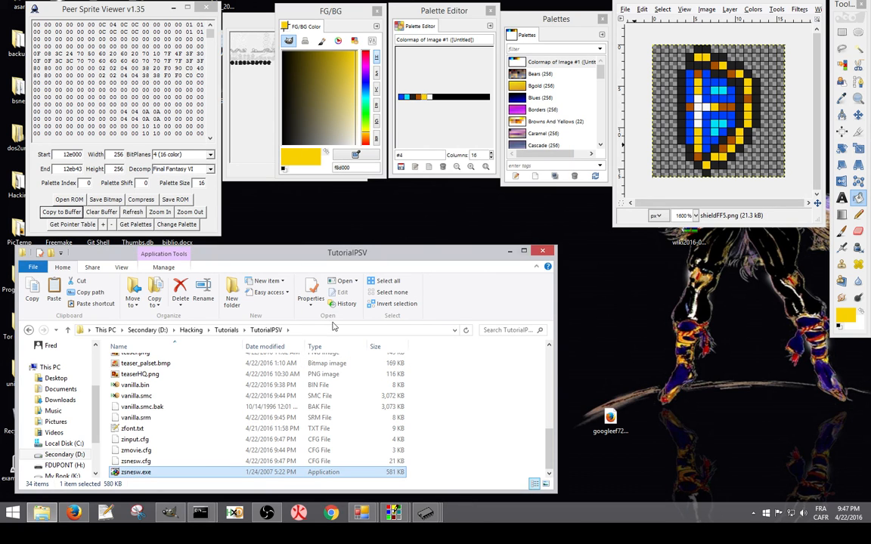
click(266, 330)
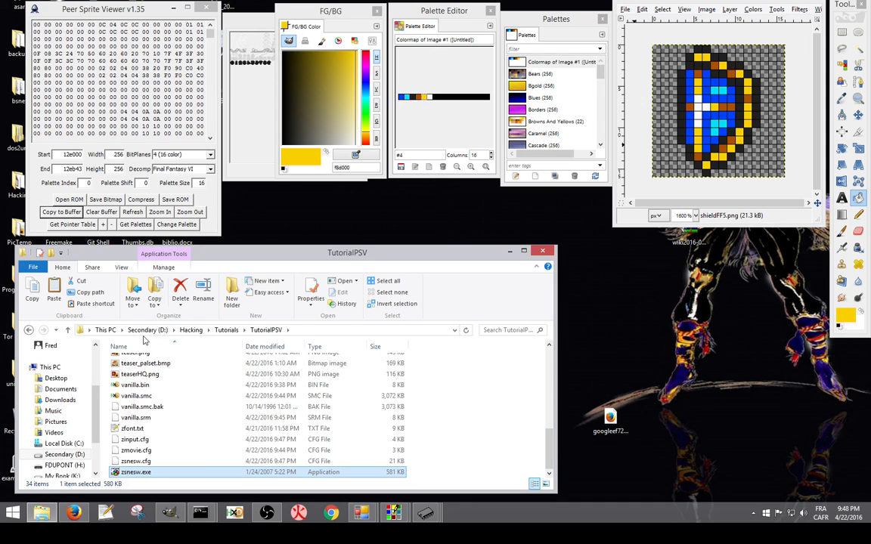
mouse_move(257, 472)
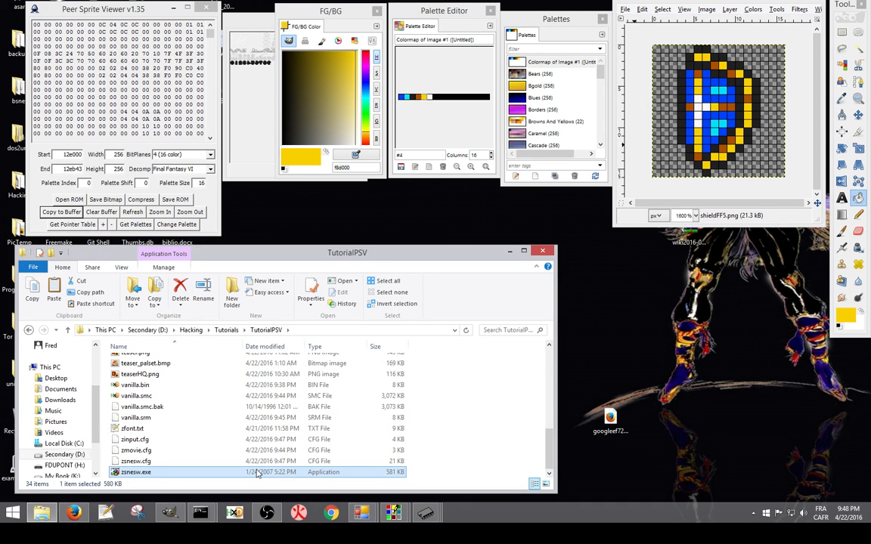